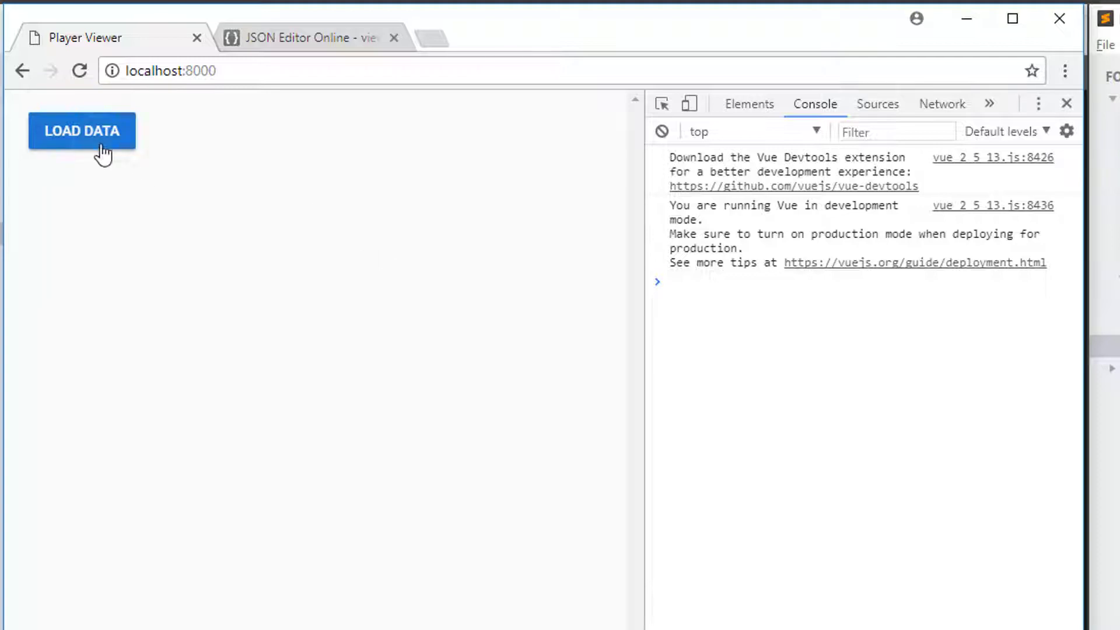
- Load the player data and choose Germany so its top players show as raw data
click(81, 131)
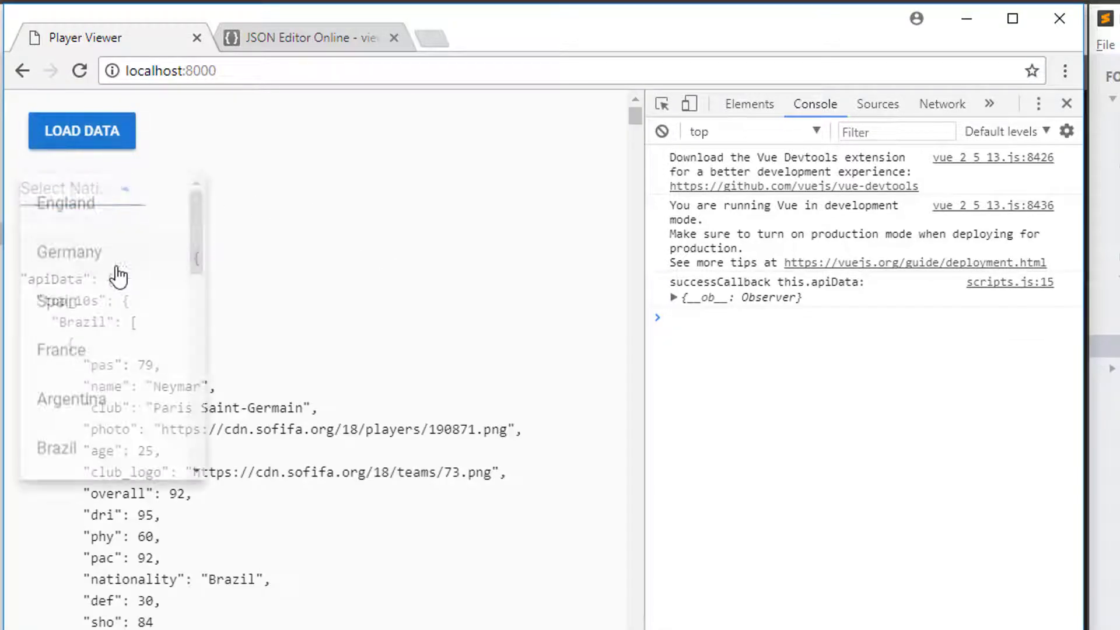
click(68, 252)
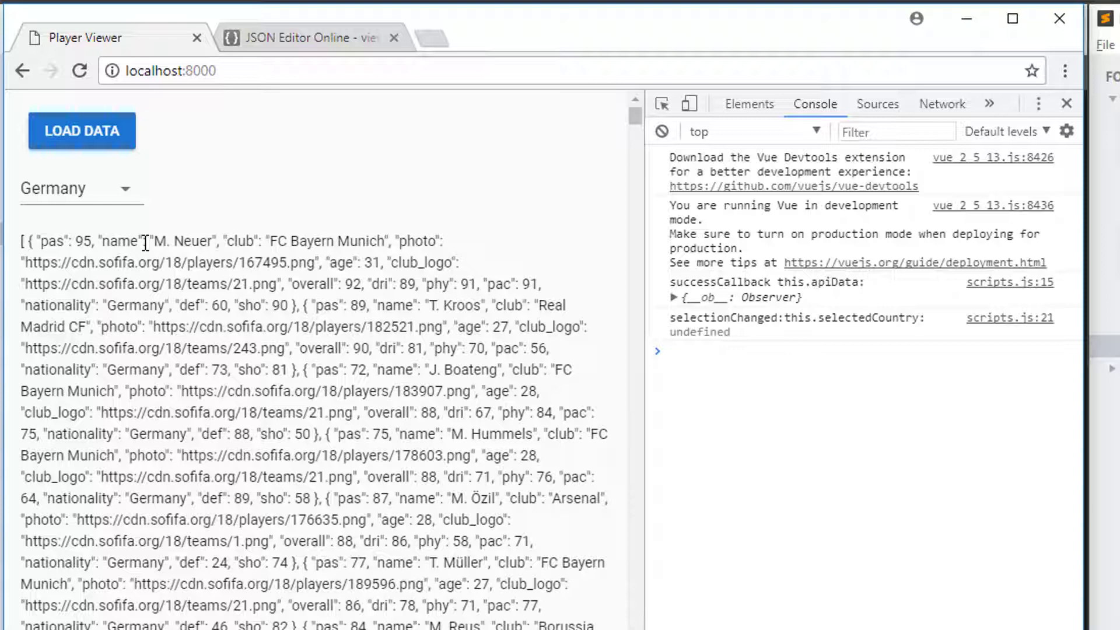
click(308, 37)
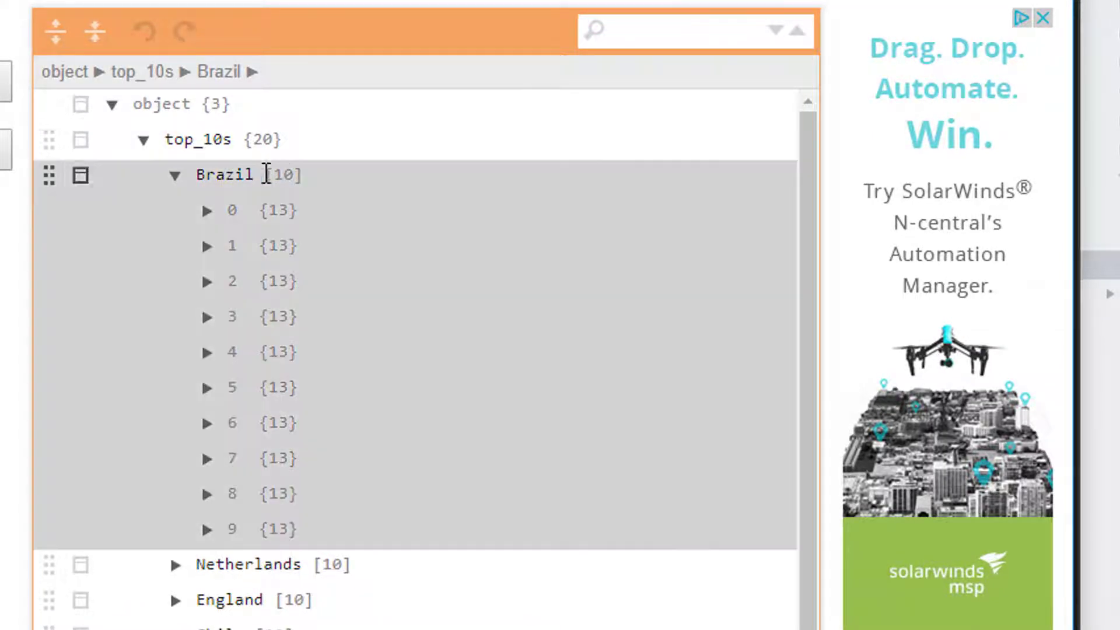
- Inspect Neymar's fields (photo etc.) under Brazil > 0, then collapse Brazil and return to index.html
click(207, 210)
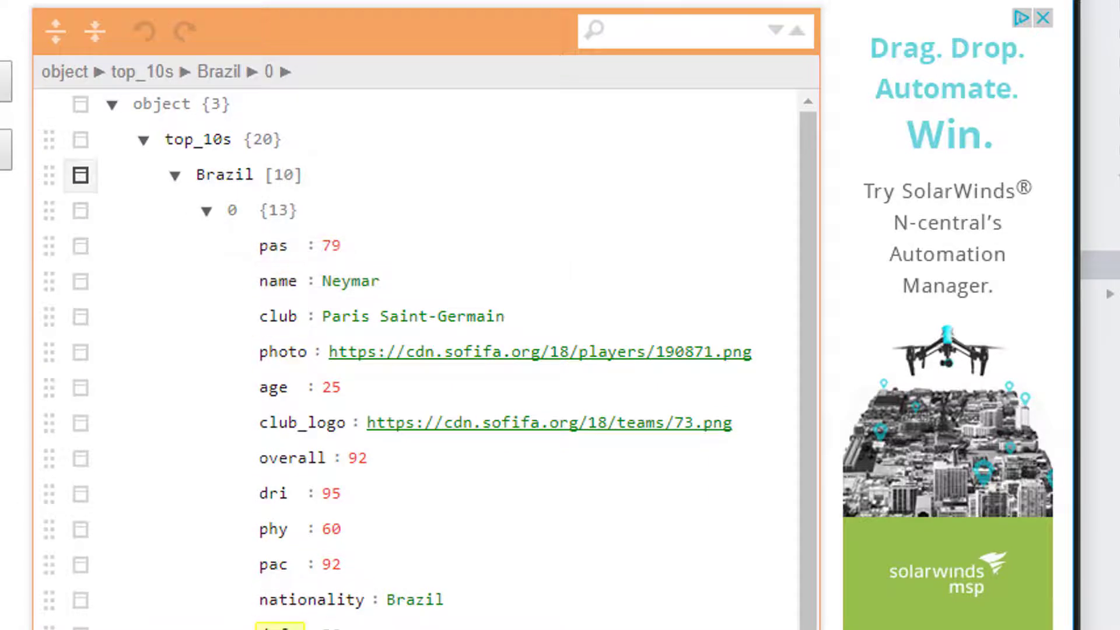
double_click(302, 422)
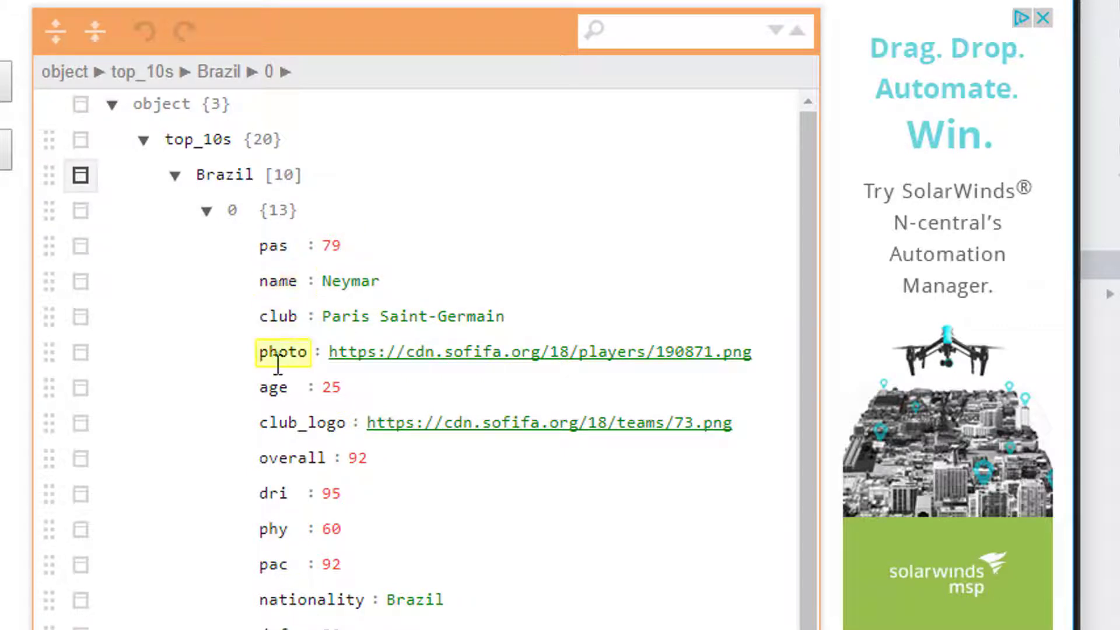
click(208, 175)
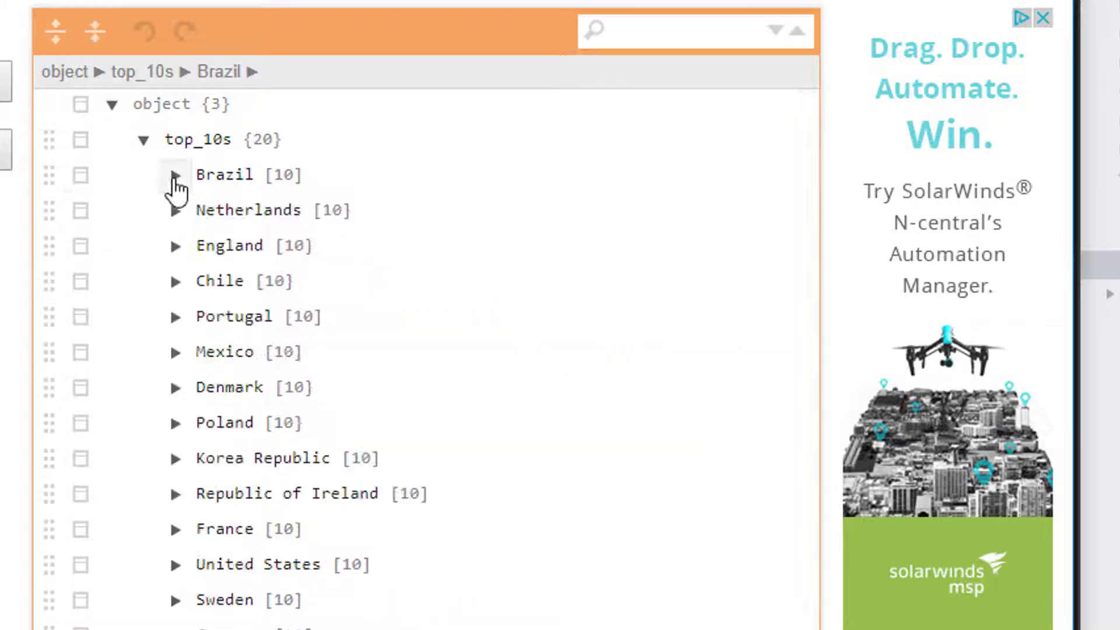
click(143, 139)
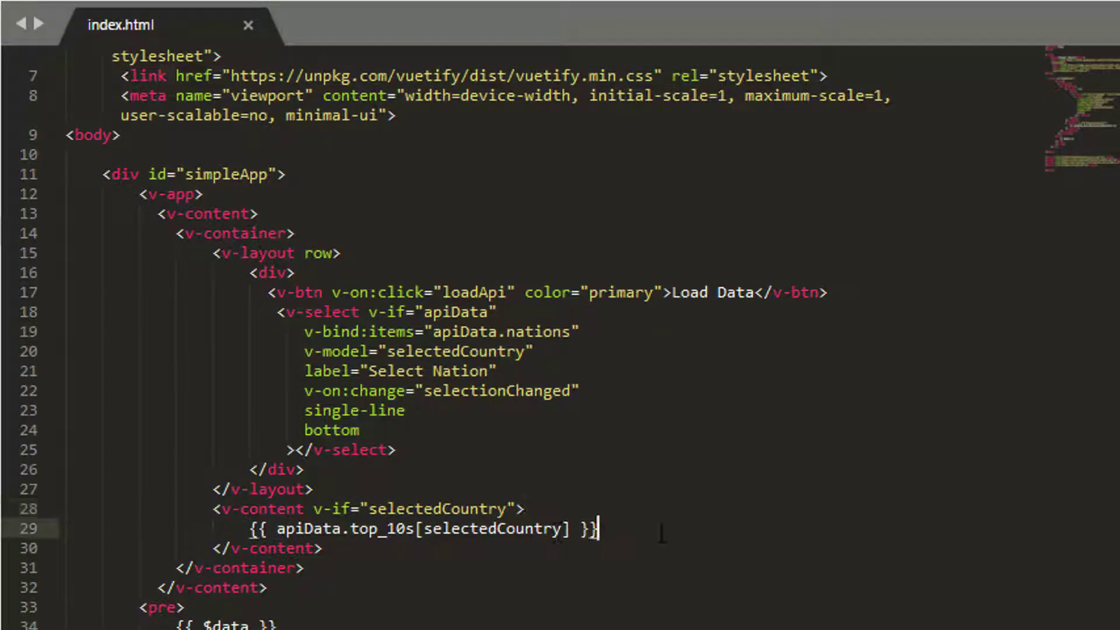
- Insert a div above the top_10s interpolation holding a 'Player:' label
triple_click(421, 529)
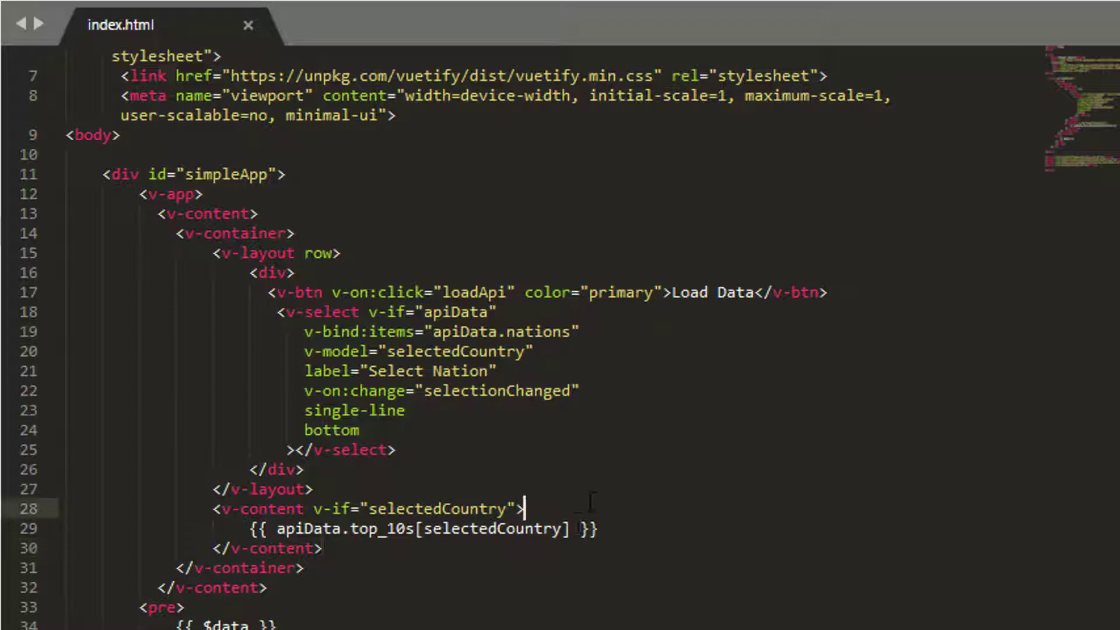
key(enter)
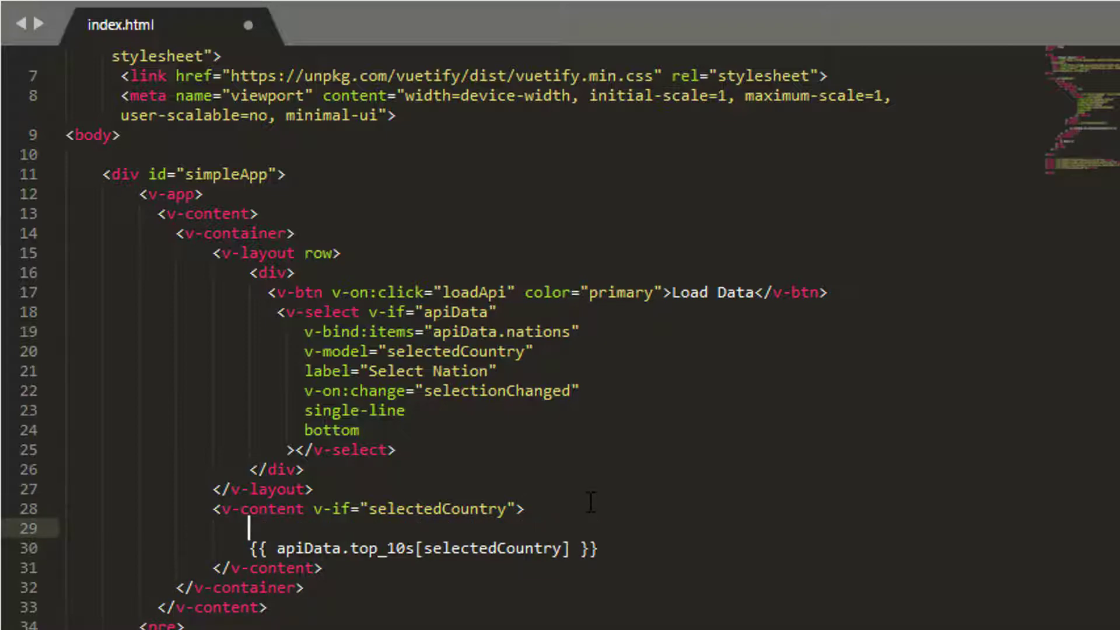
text(<div)
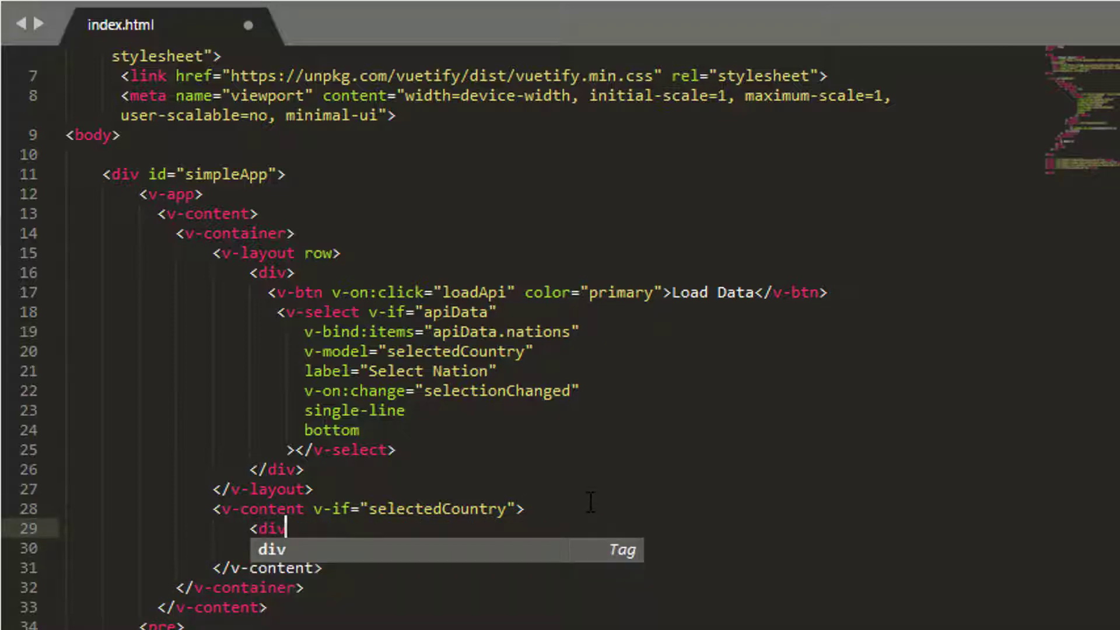
text({{ apiData.top_10s[selectedCountry] }})
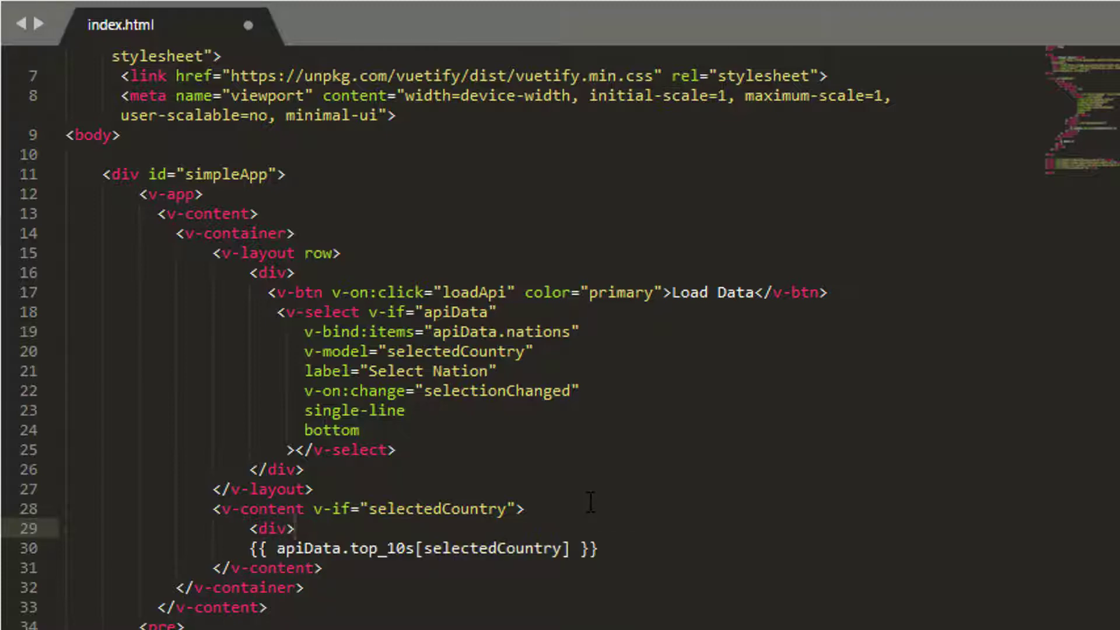
text(</div>)
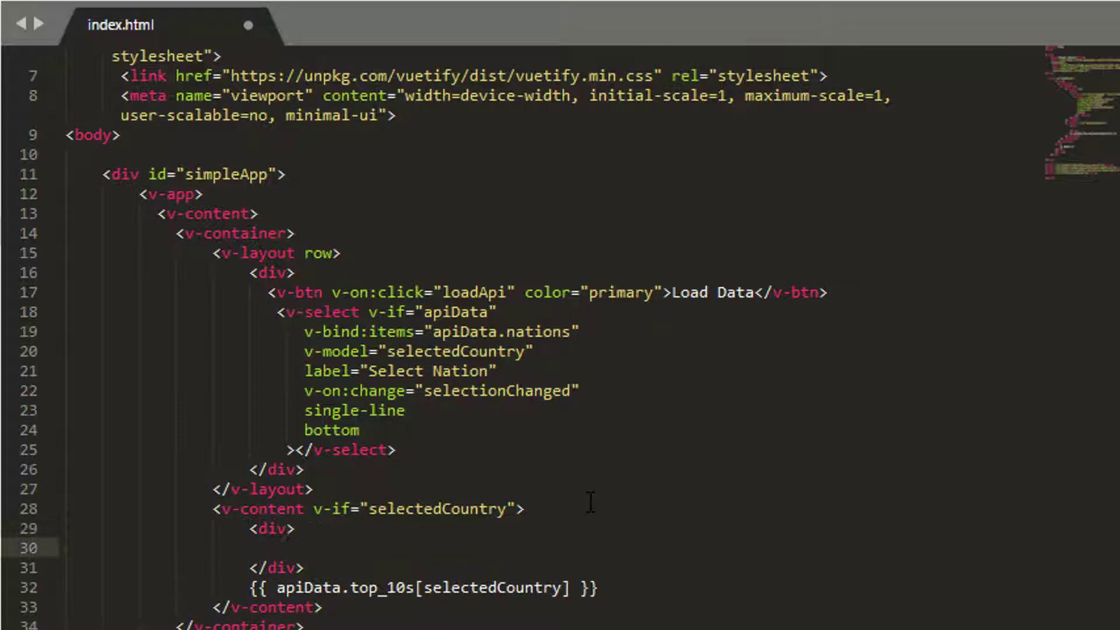
click(285, 547)
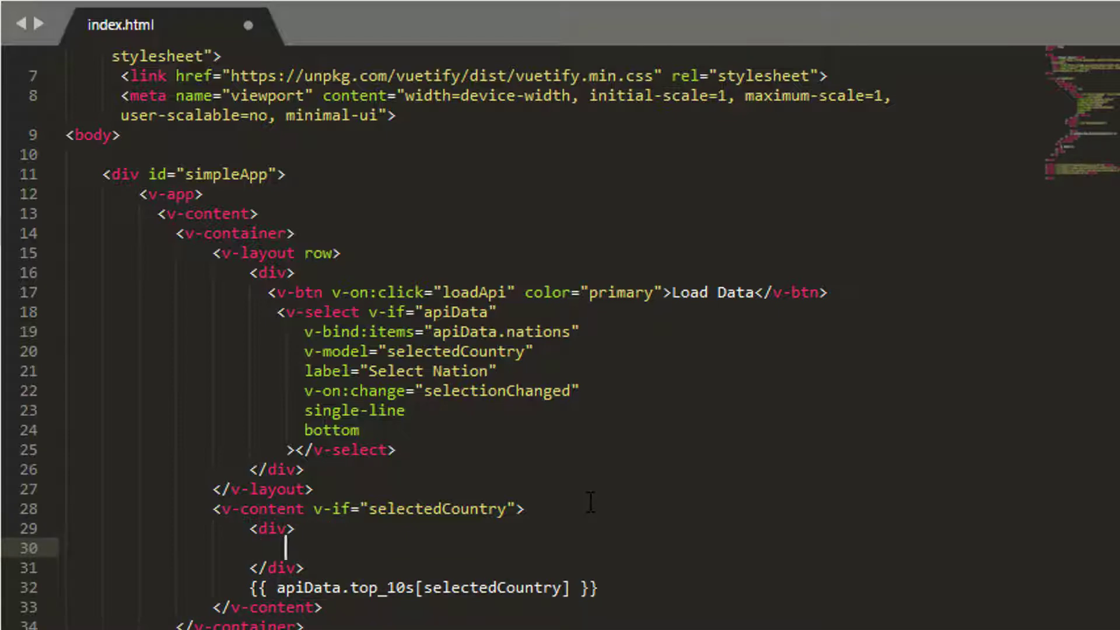
text(PL)
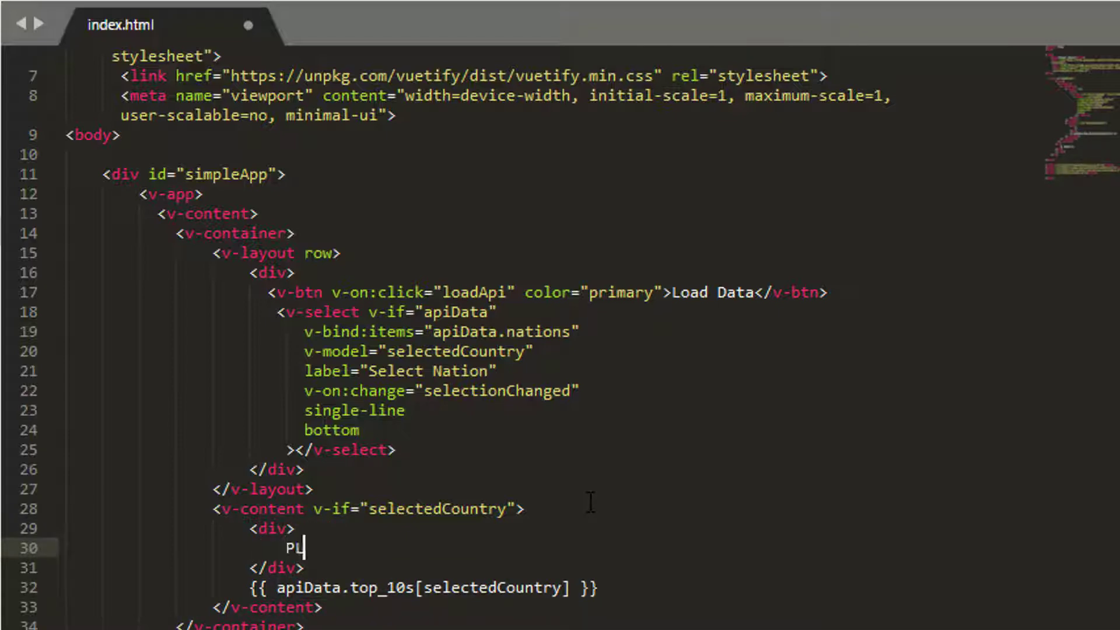
text(ayer:)
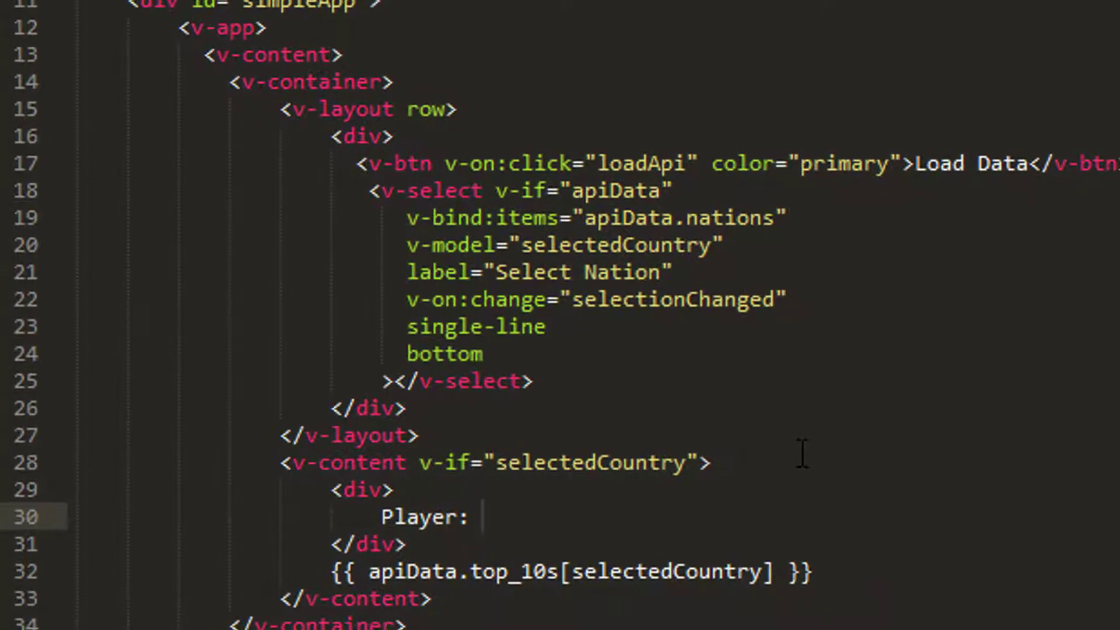
- Give the div a v-for attribute referencing apiData.top_10s[selectedCountry]
click(392, 490)
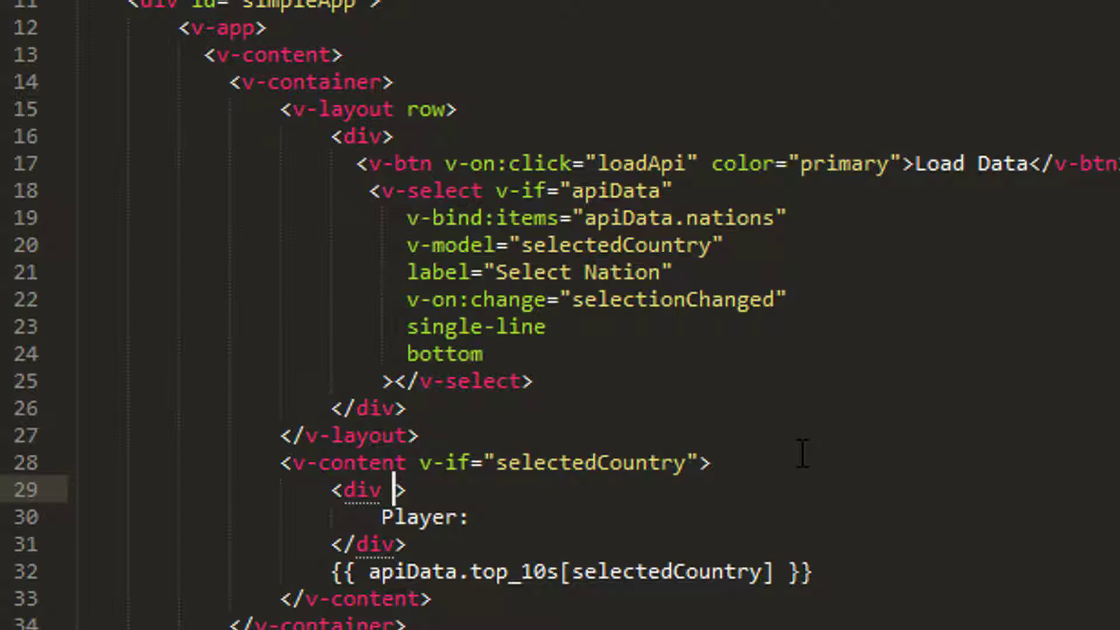
text(v-for)
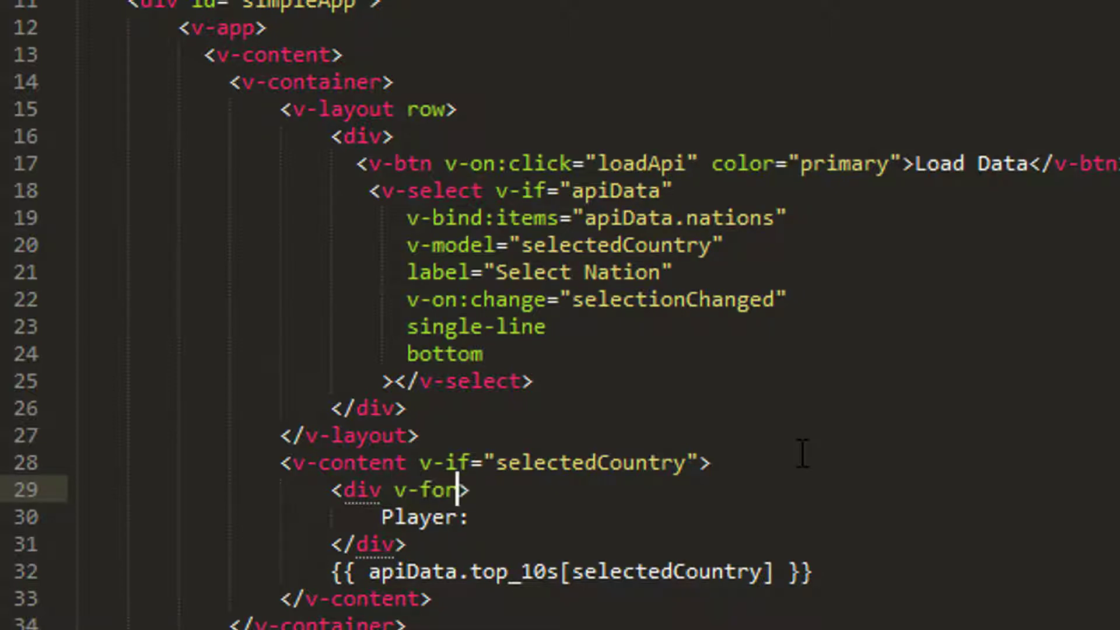
text(=")
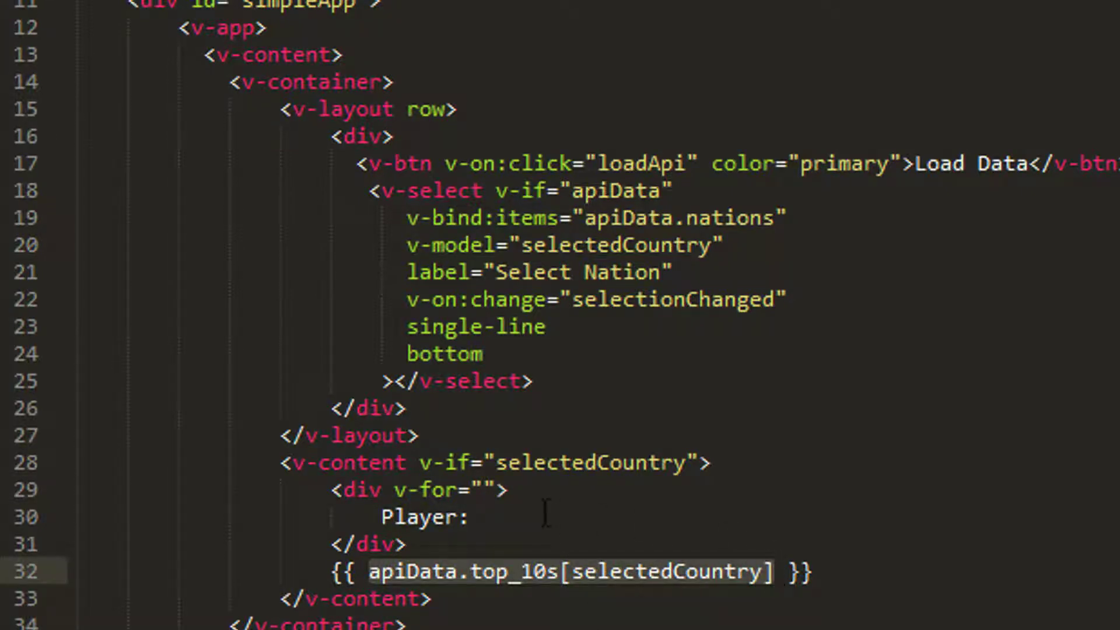
text(apiData.top_10s[selectedCountry])
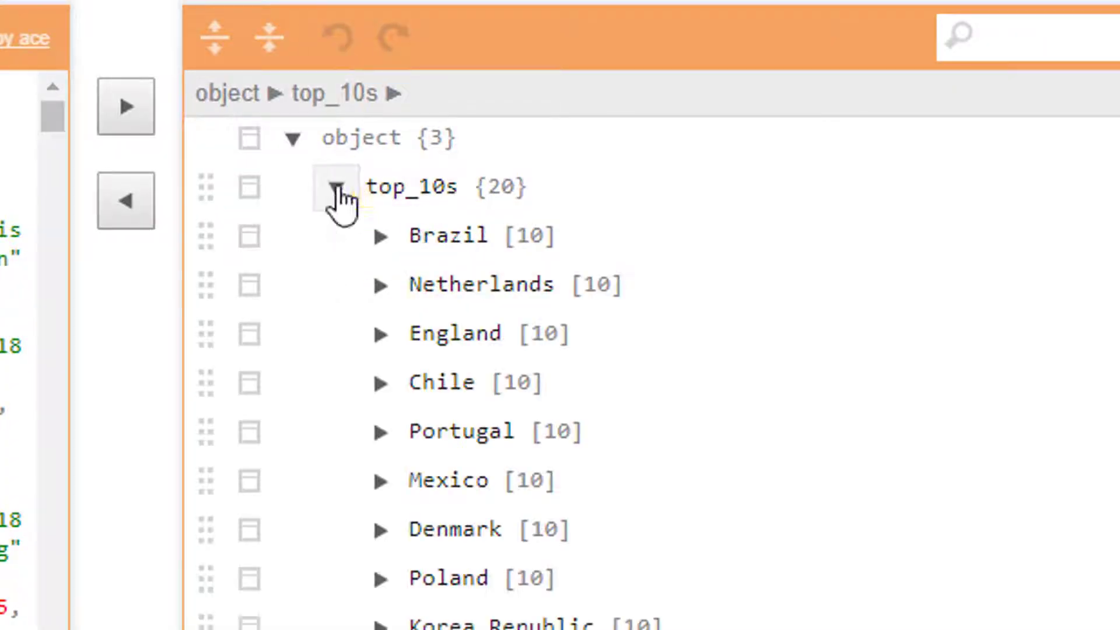
- Check the nations under top_10s and begin writing 'player in' for the v-for loop
click(382, 237)
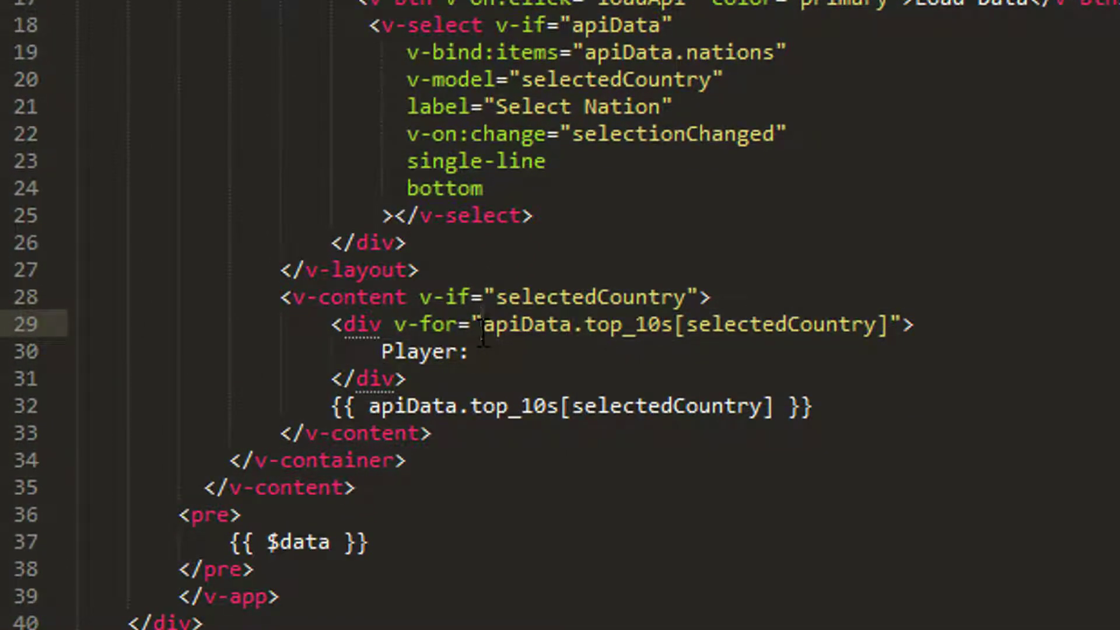
text(pl)
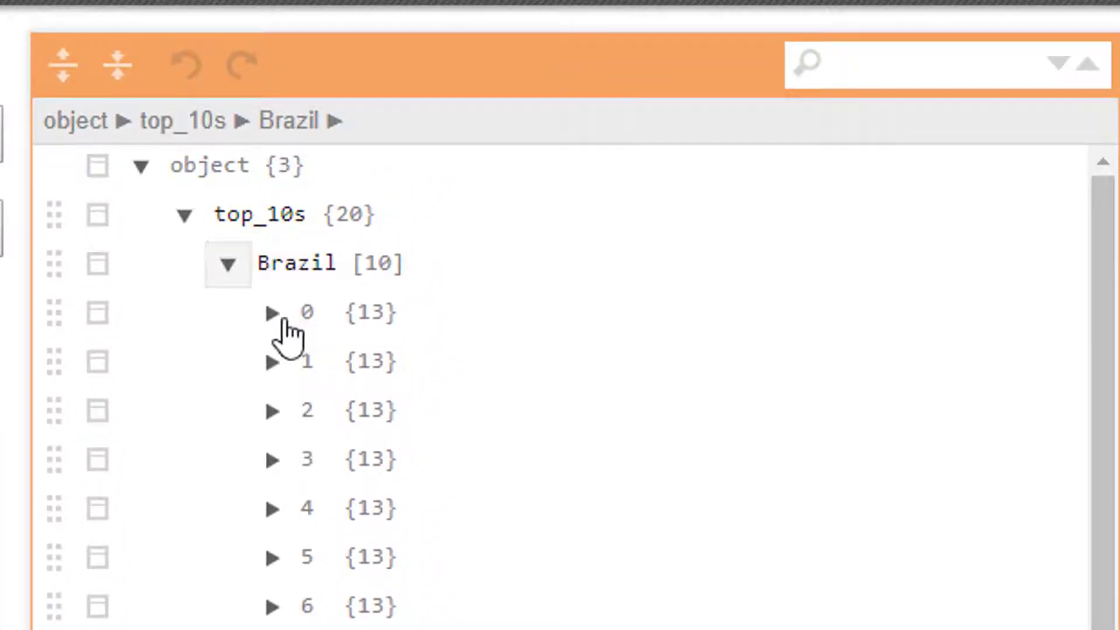
- Review Brazil's player fields and the Player: {{ player }} loop, then return to the Player Viewer page
click(272, 313)
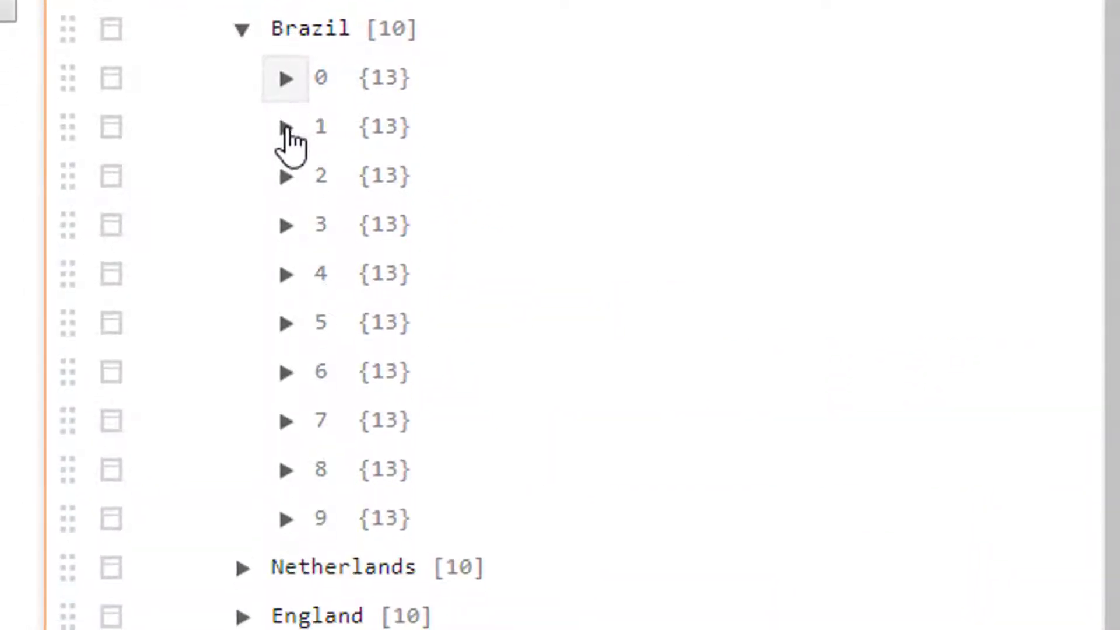
mouse_move(284, 128)
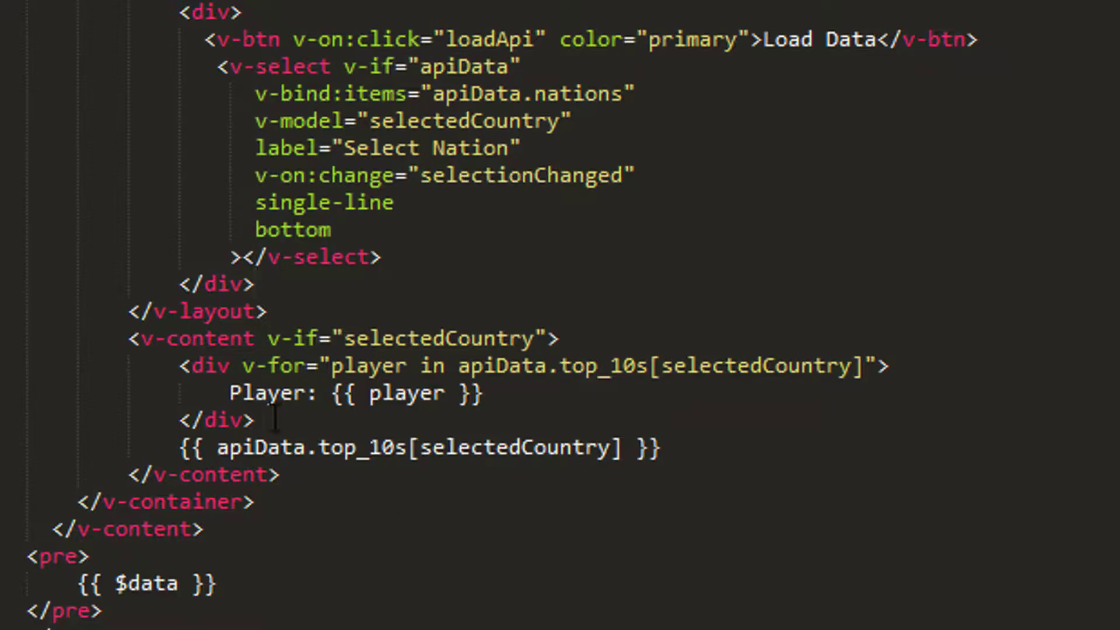
double_click(406, 393)
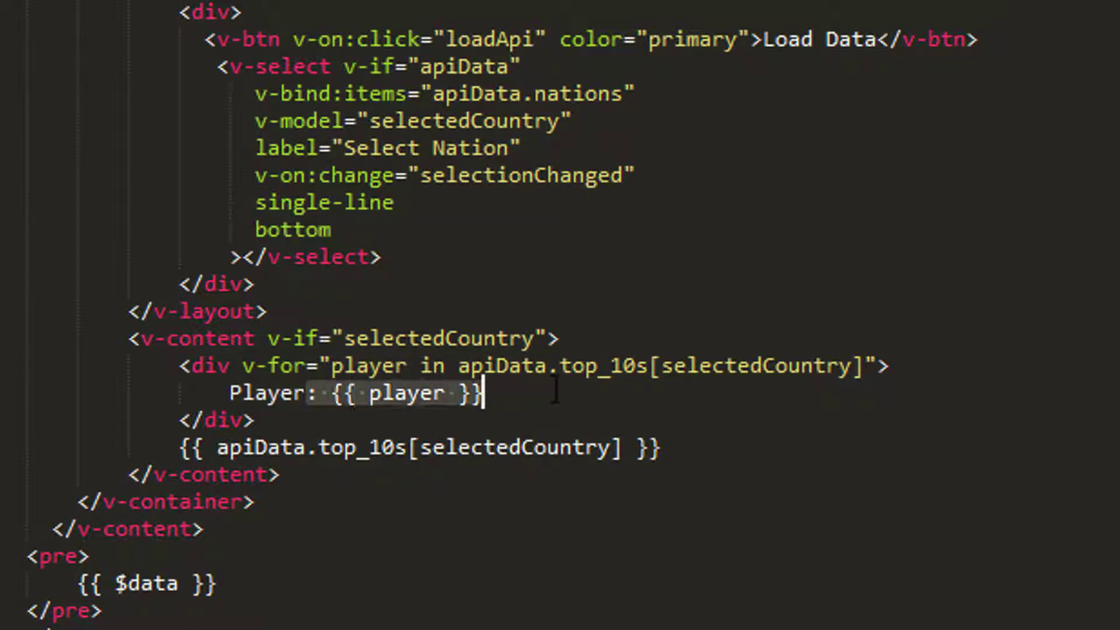
click(345, 365)
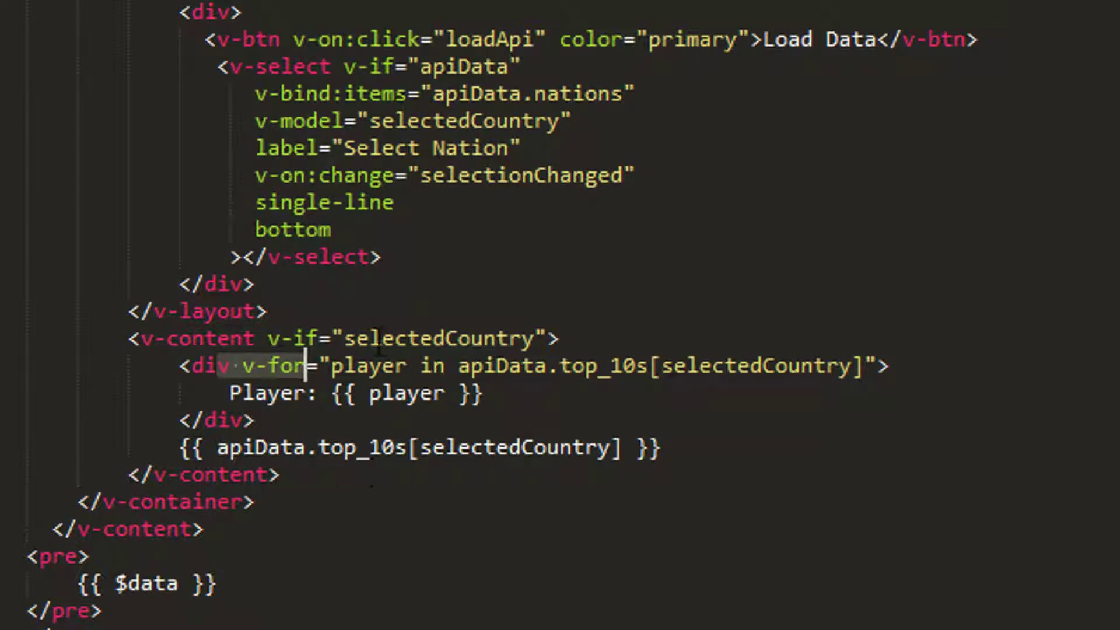
double_click(405, 392)
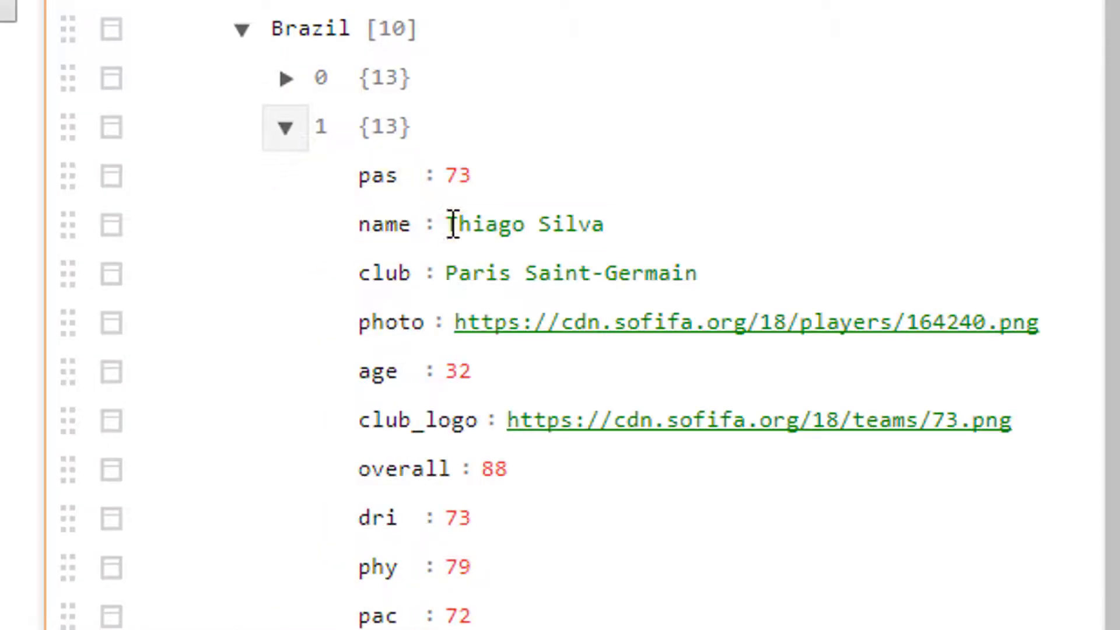
click(284, 127)
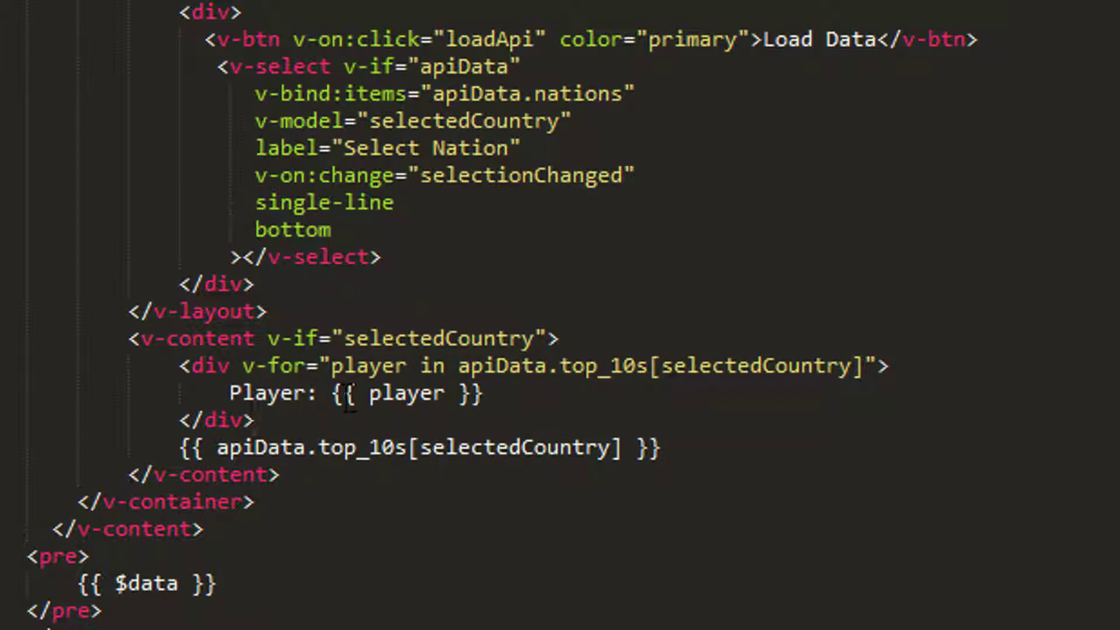
double_click(371, 366)
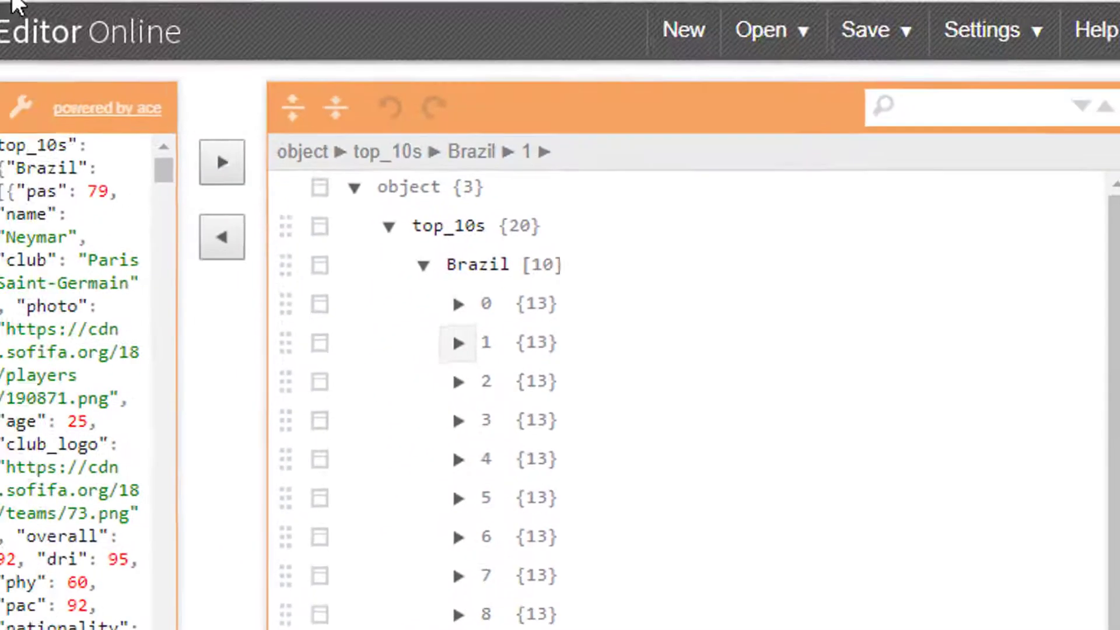
click(104, 90)
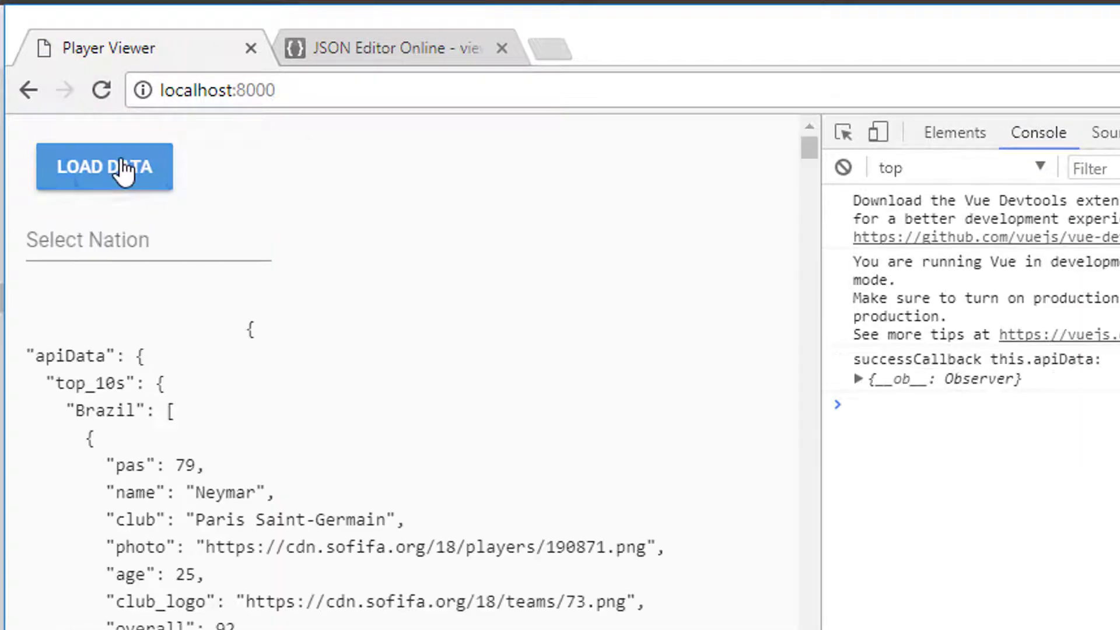
- Load the data, choose Spain, and inspect the first player's element in DevTools
click(87, 239)
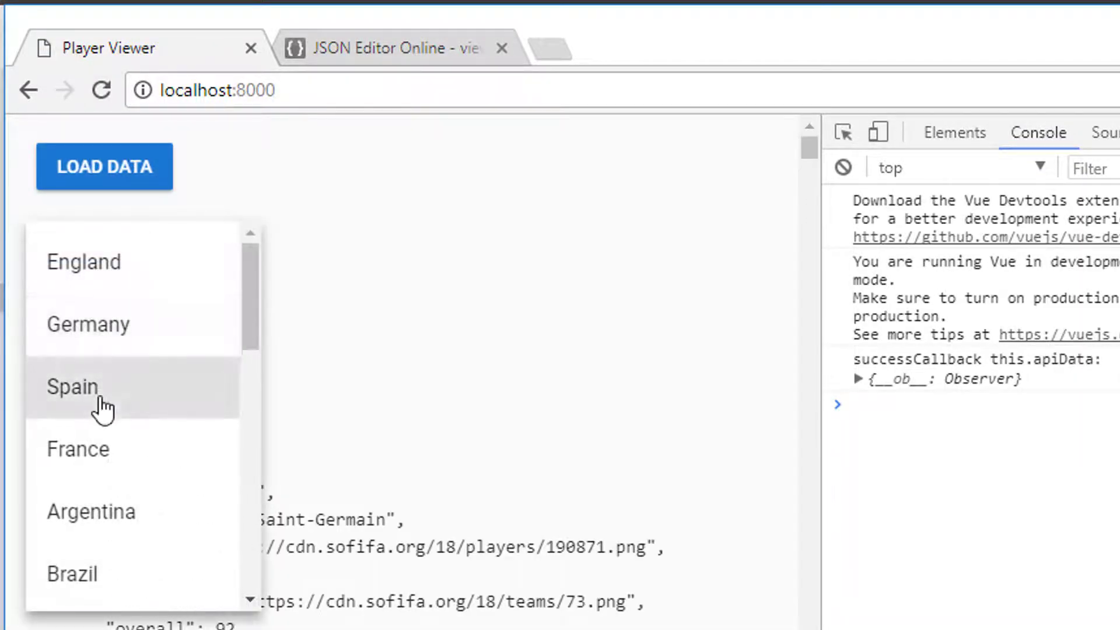
click(71, 386)
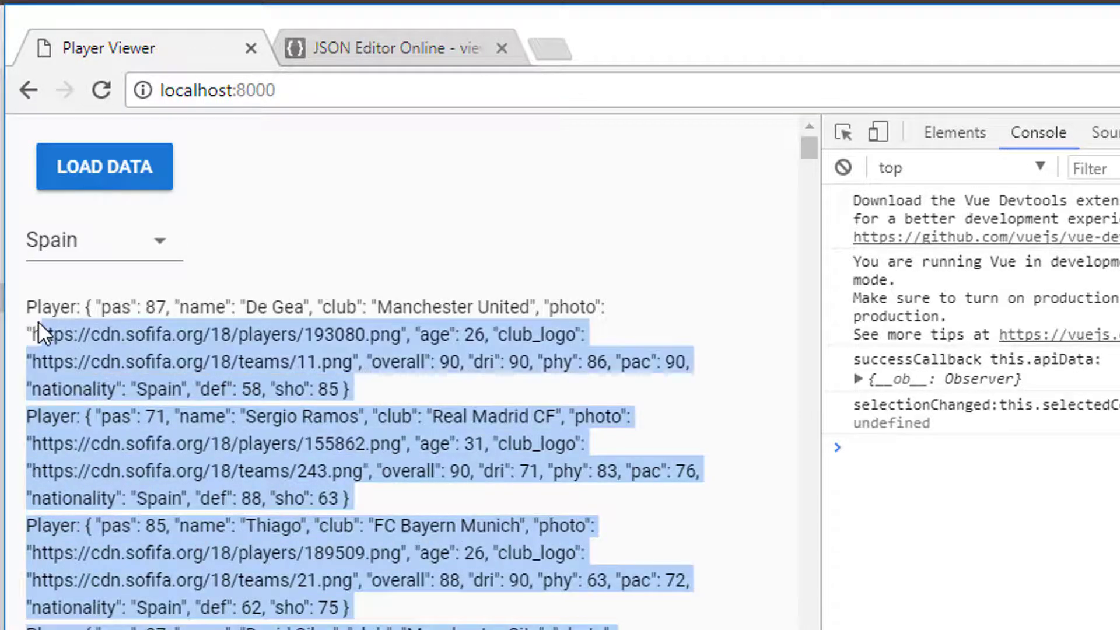
click(400, 395)
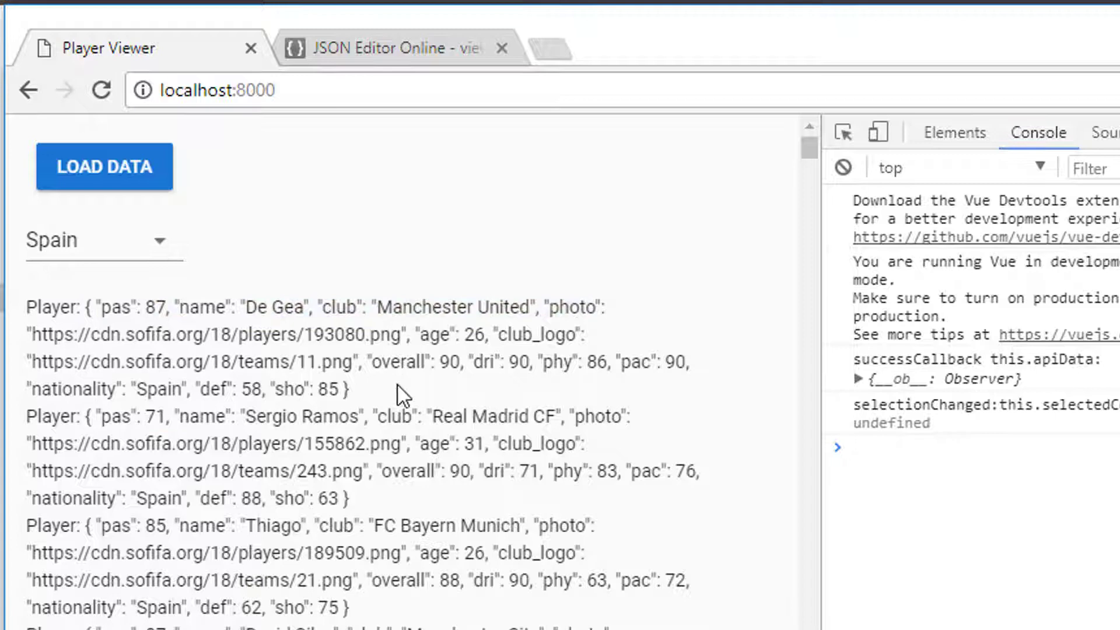
click(954, 132)
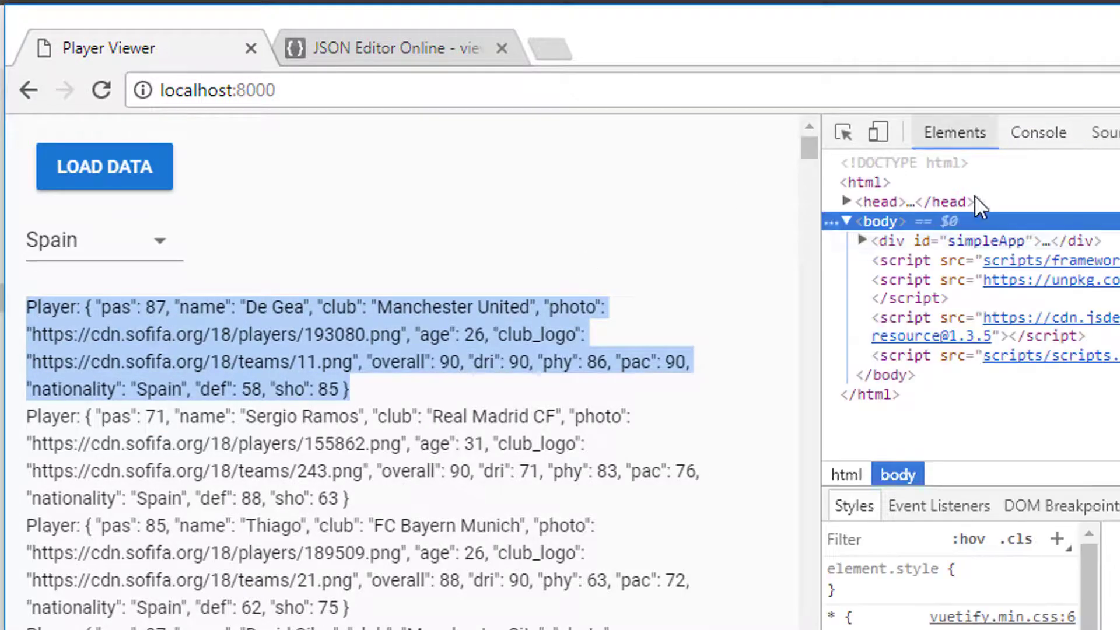
- Expand the content divs to confirm each Spanish player renders in its own div
click(861, 240)
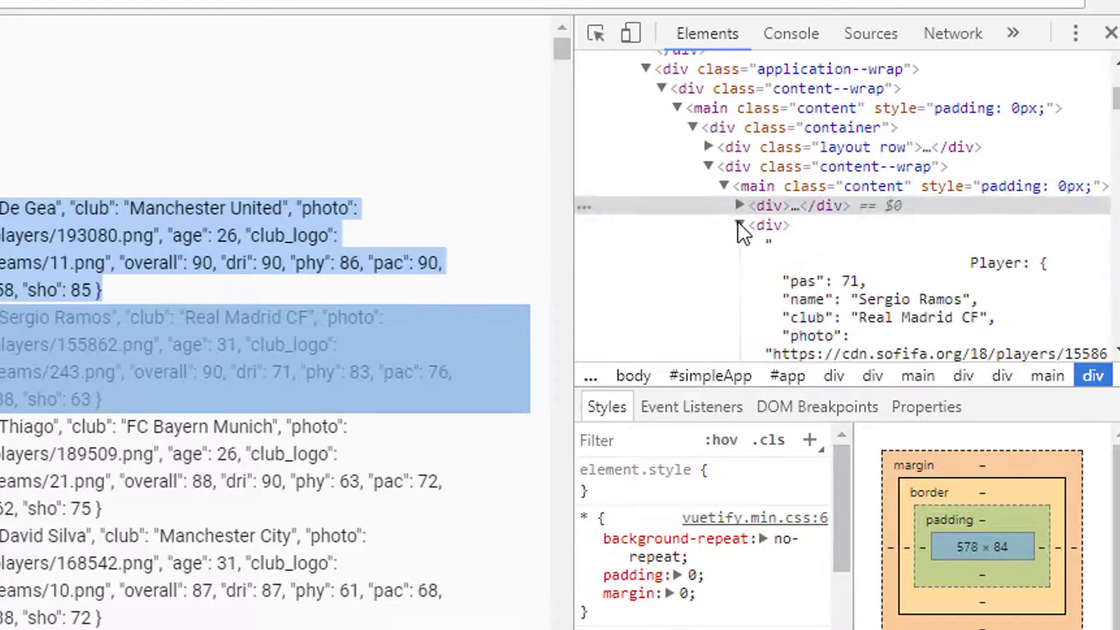
click(739, 225)
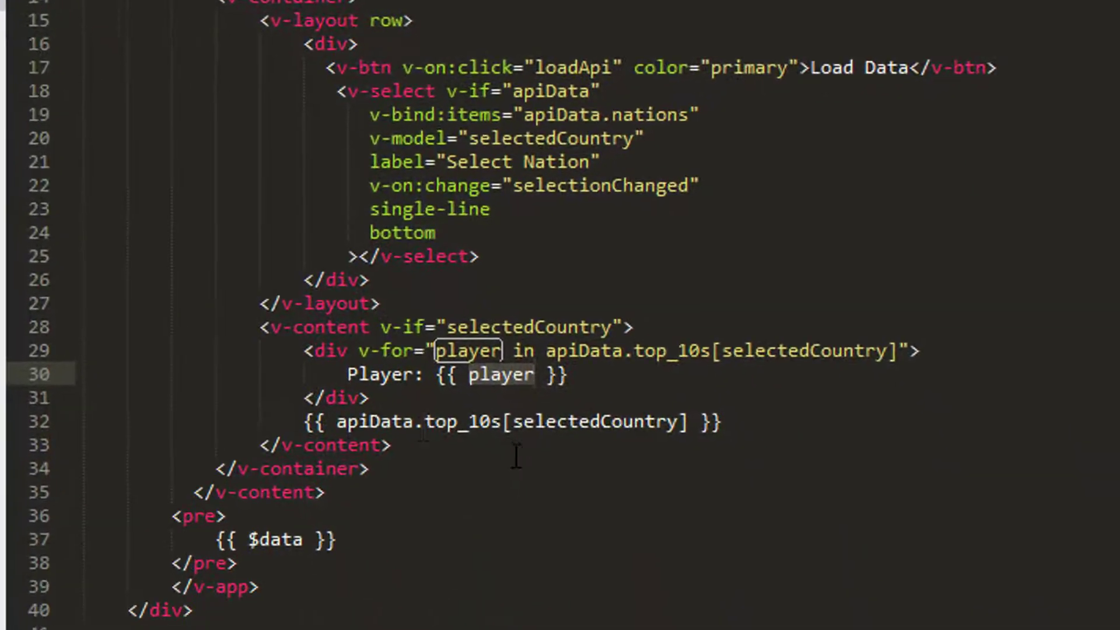
- Add empty <table></table> tags before the v-for div inside v-content
scroll(down, 3)
text(<table>)
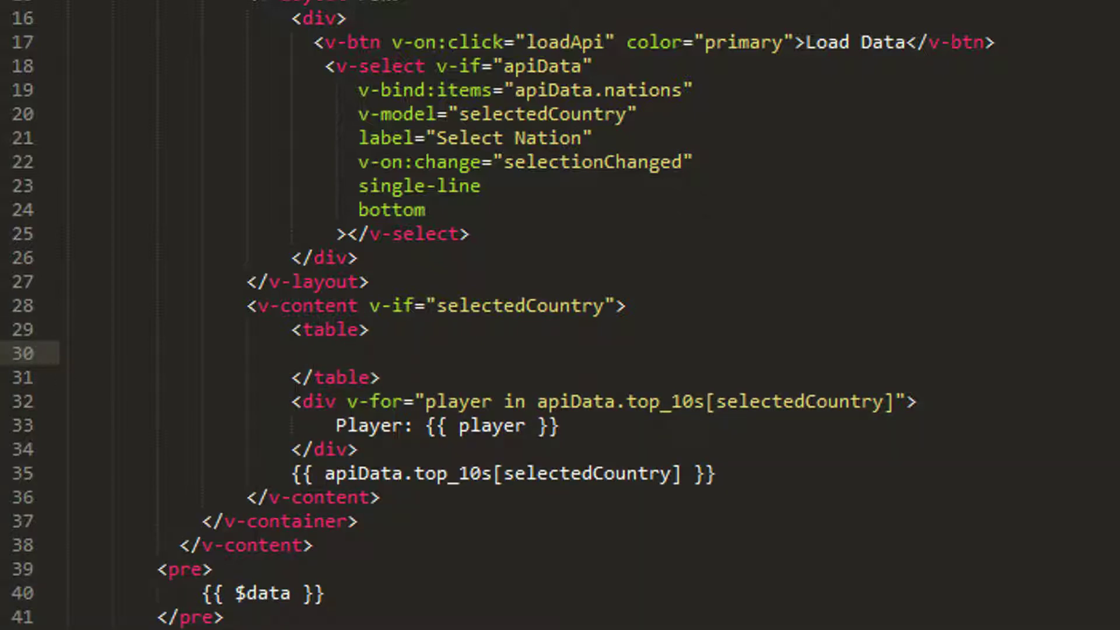
click(367, 329)
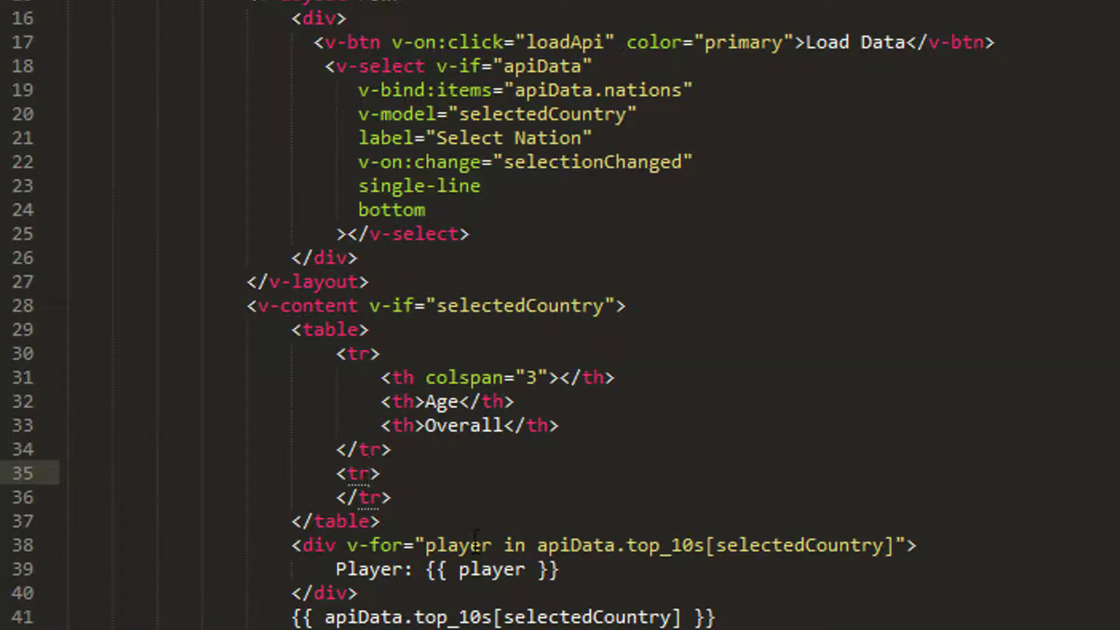
- Add a <td> cell with opening interpolation braces in the per-player table row
click(739, 544)
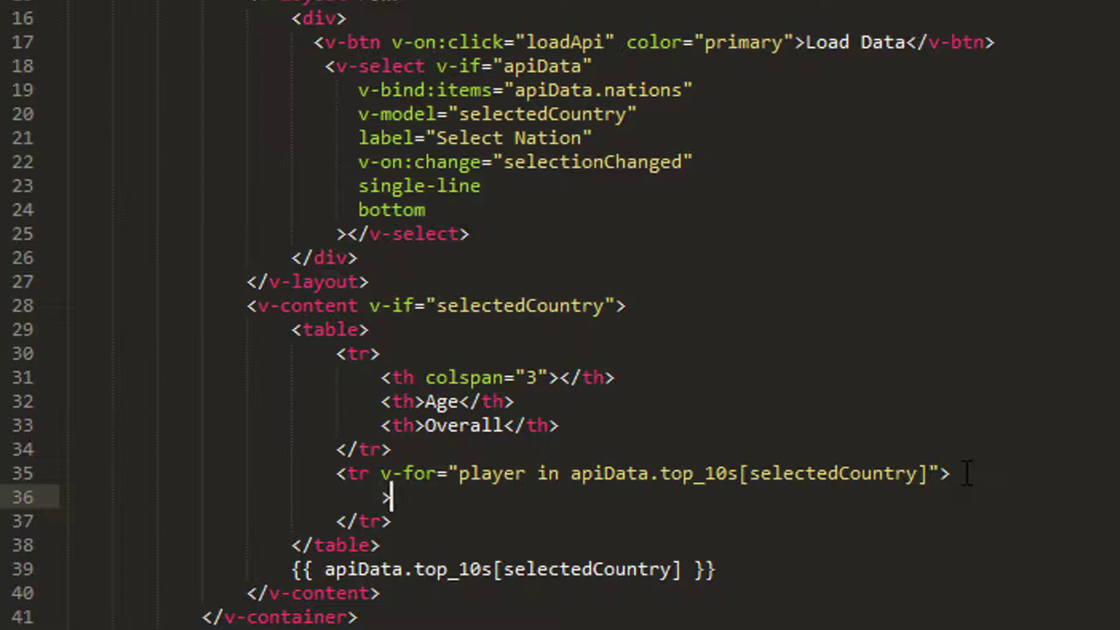
text(td>)
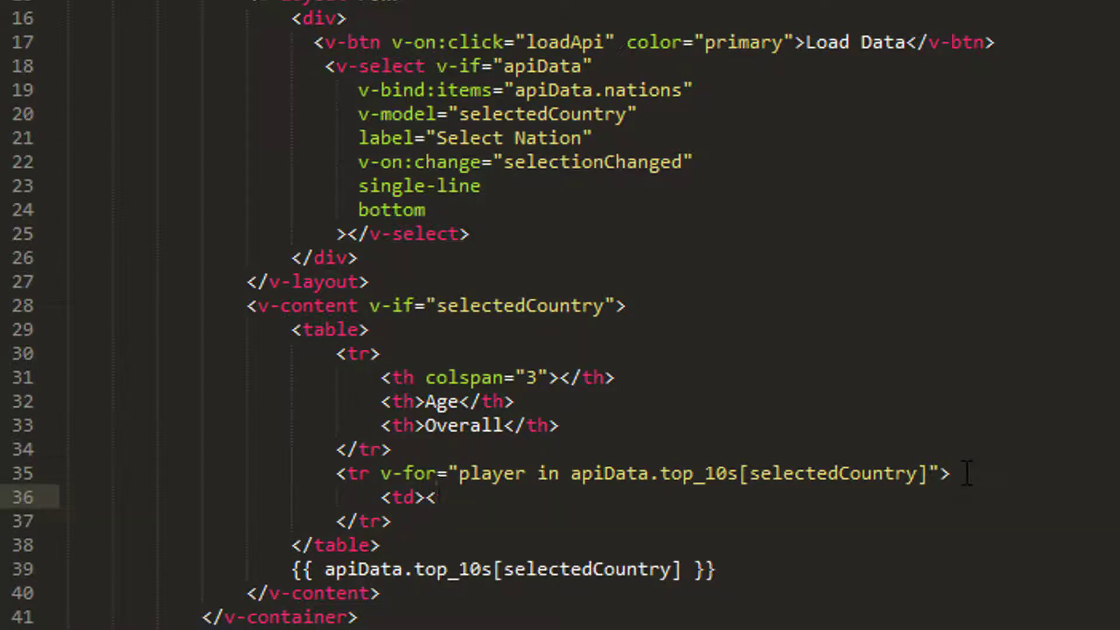
text(</td>)
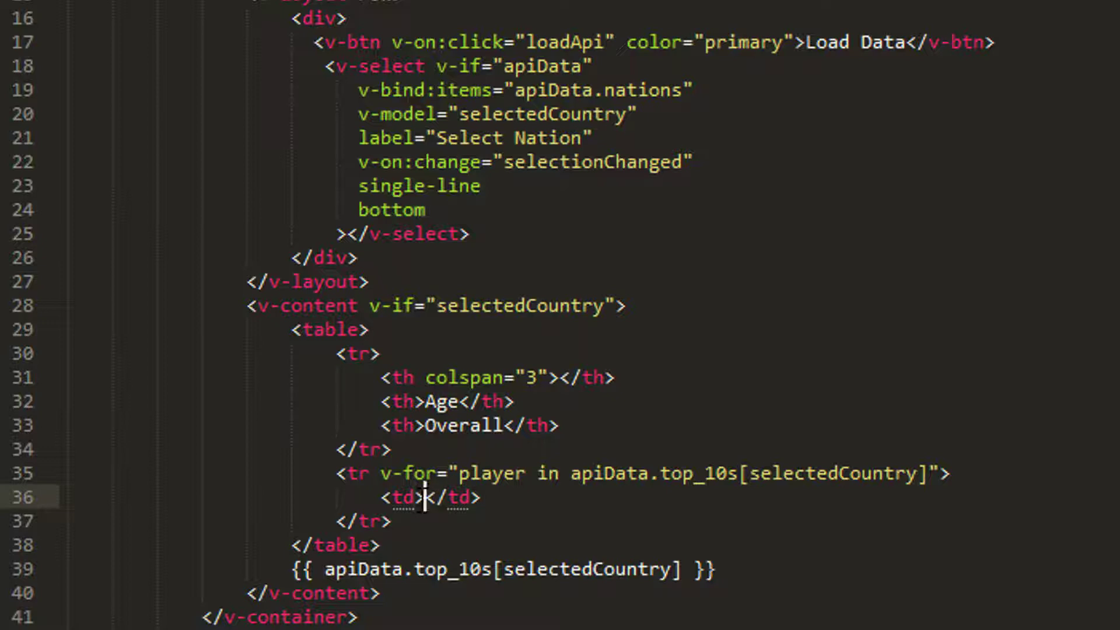
text({{)
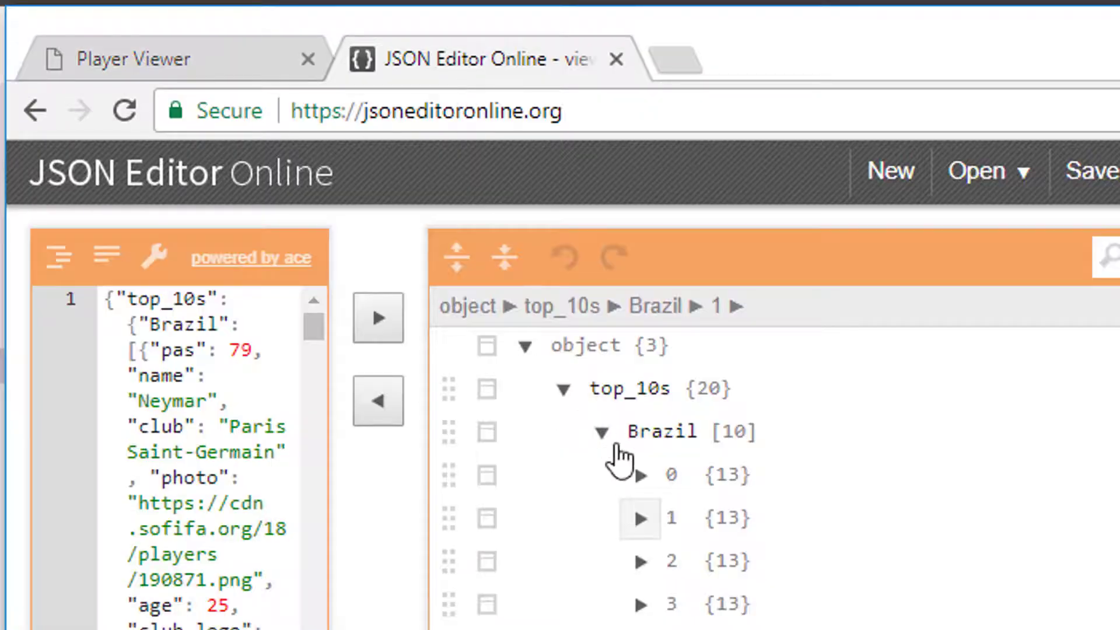
- Expand Brazil's first player and check its name and overall field keys
click(640, 475)
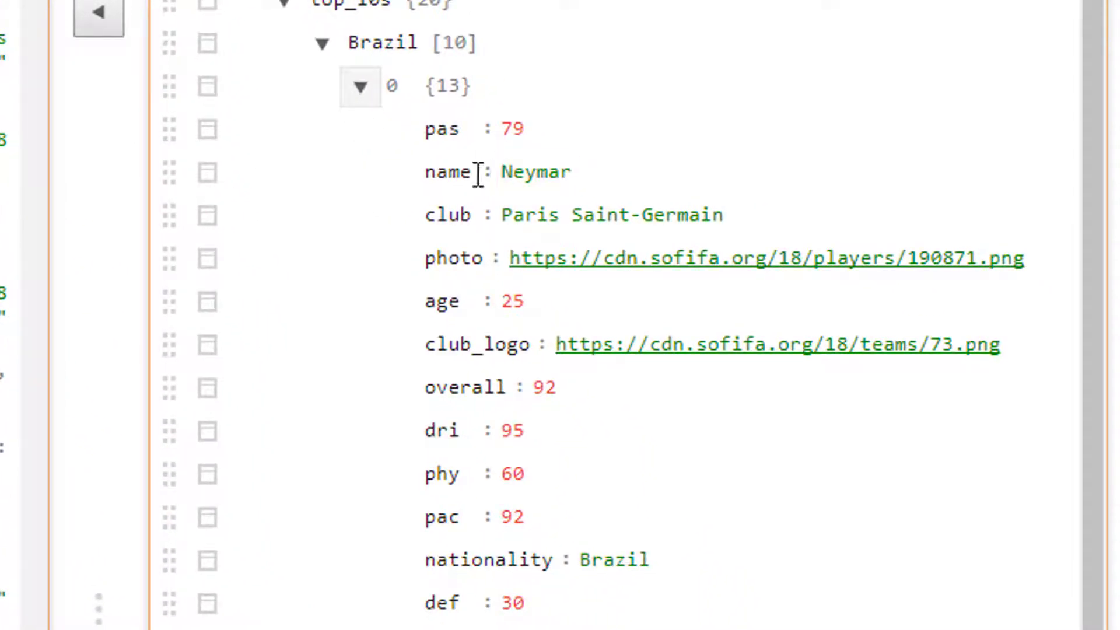
double_click(442, 301)
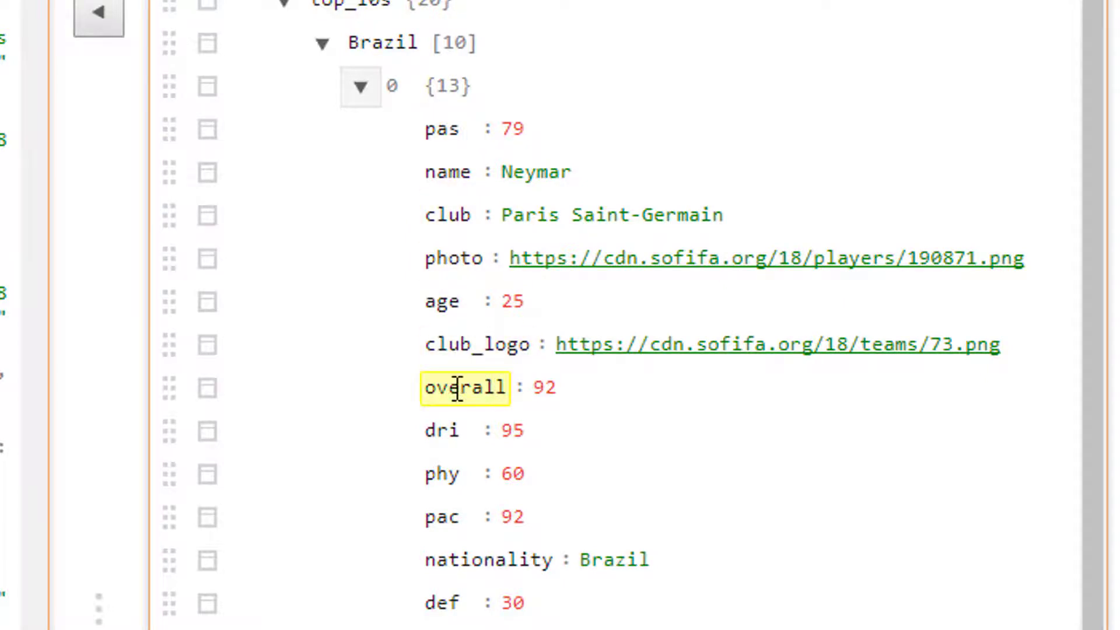
click(444, 300)
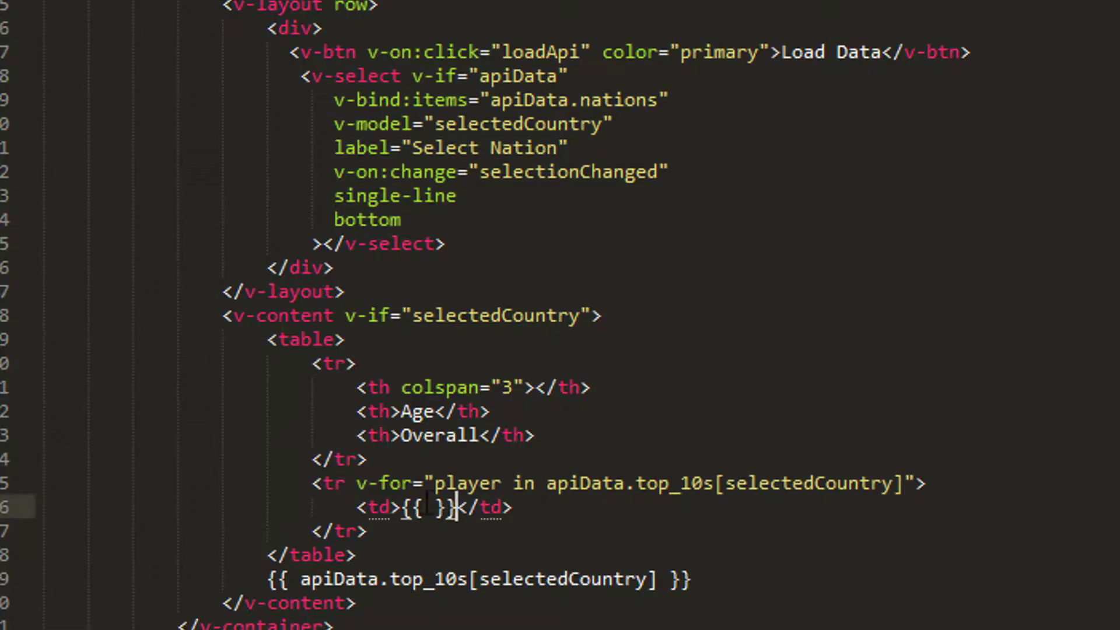
- Add row cells for player.photo, club, age and overall inside the v-for row
text(pla)
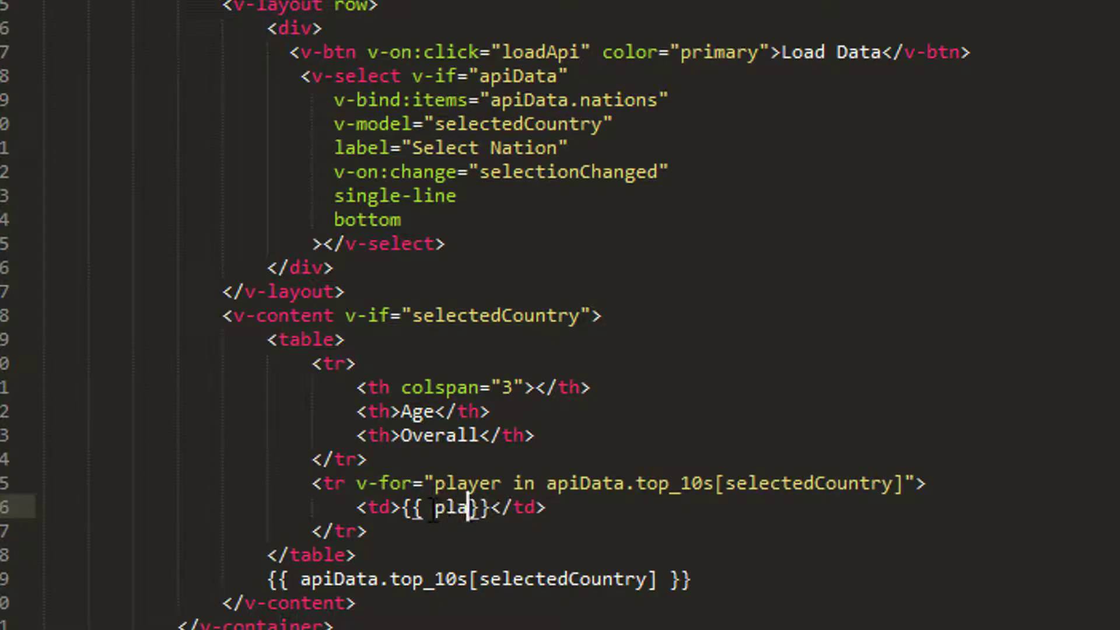
text(yer.)
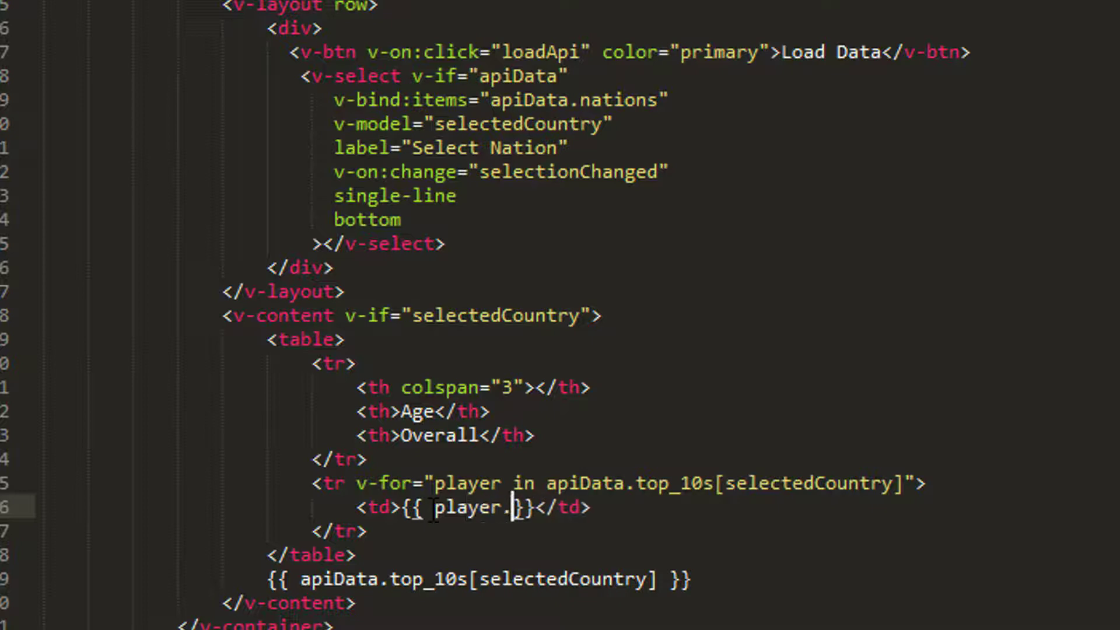
text(p)
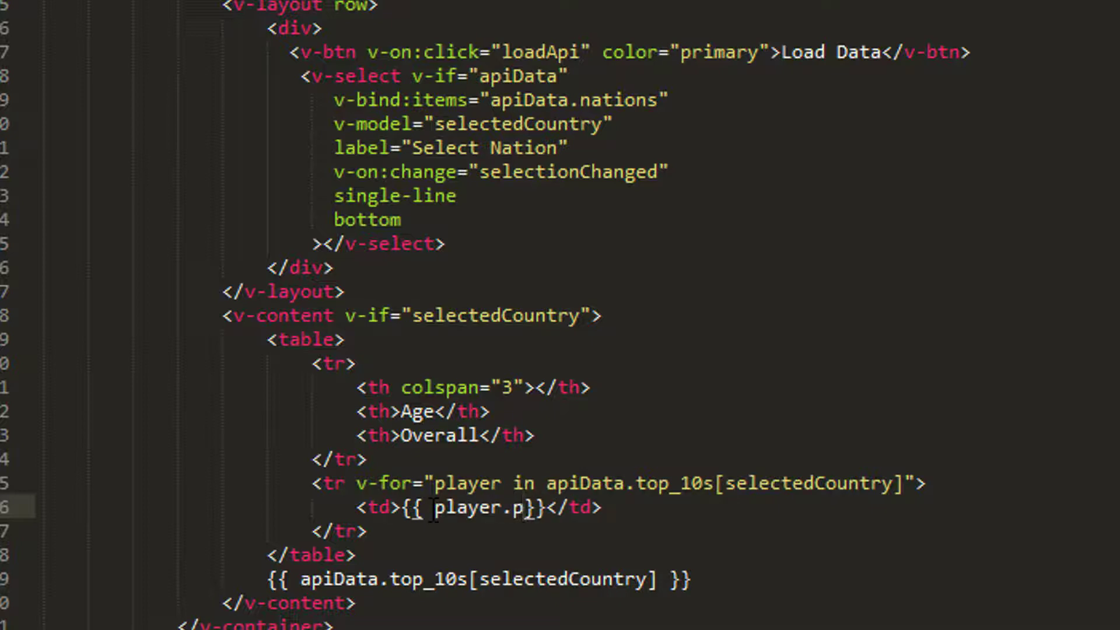
text(hoto)
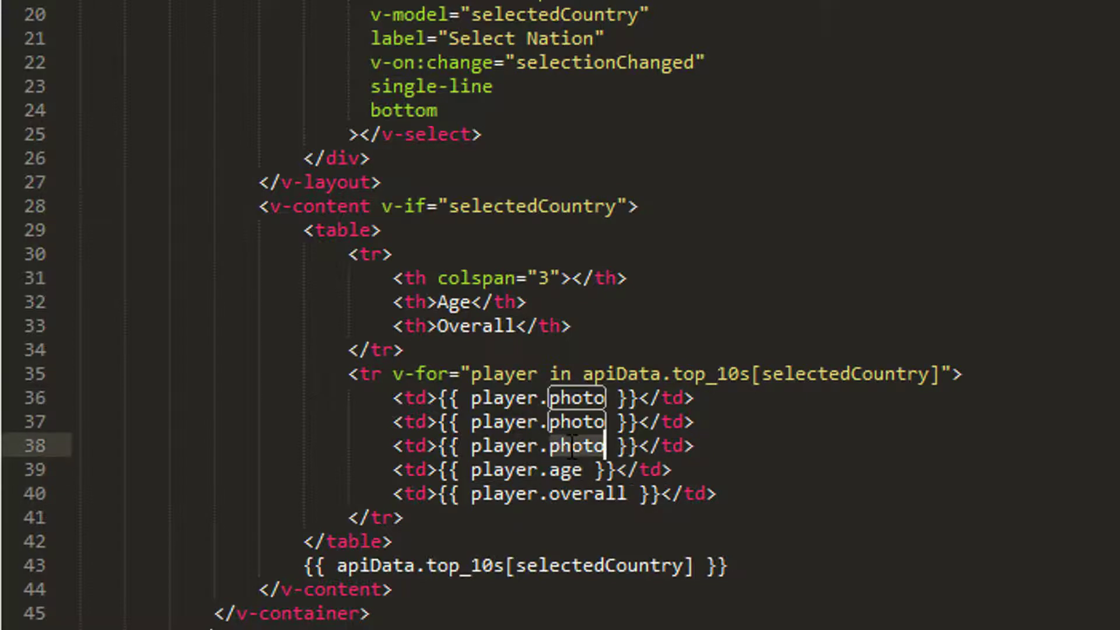
text(club)
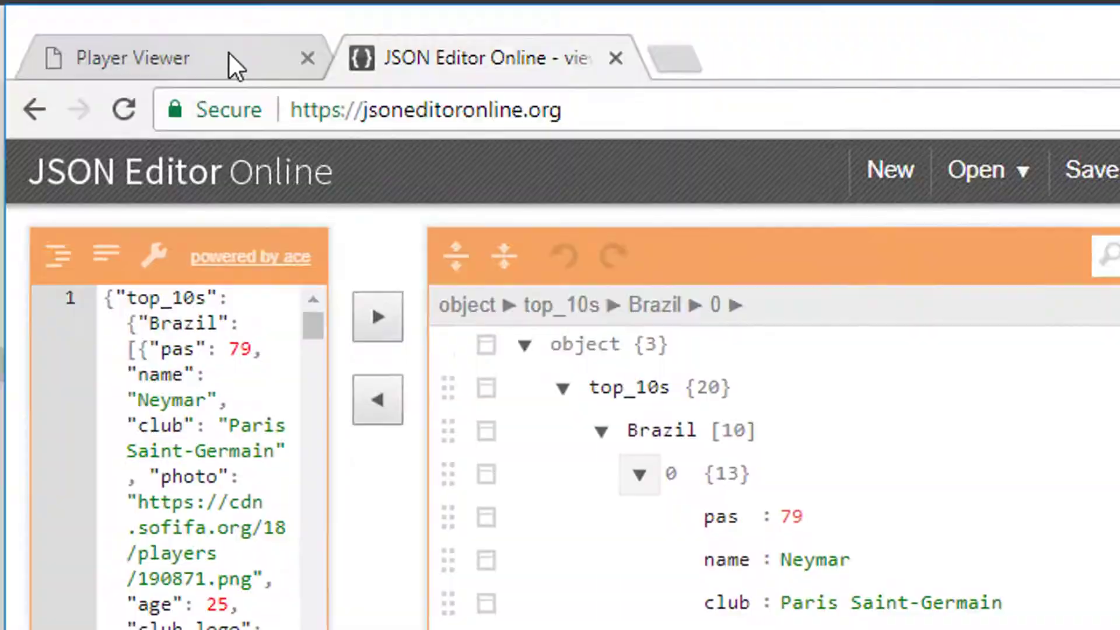
- Select Brazil from the Select Nation dropdown so its players render as table rows
click(132, 59)
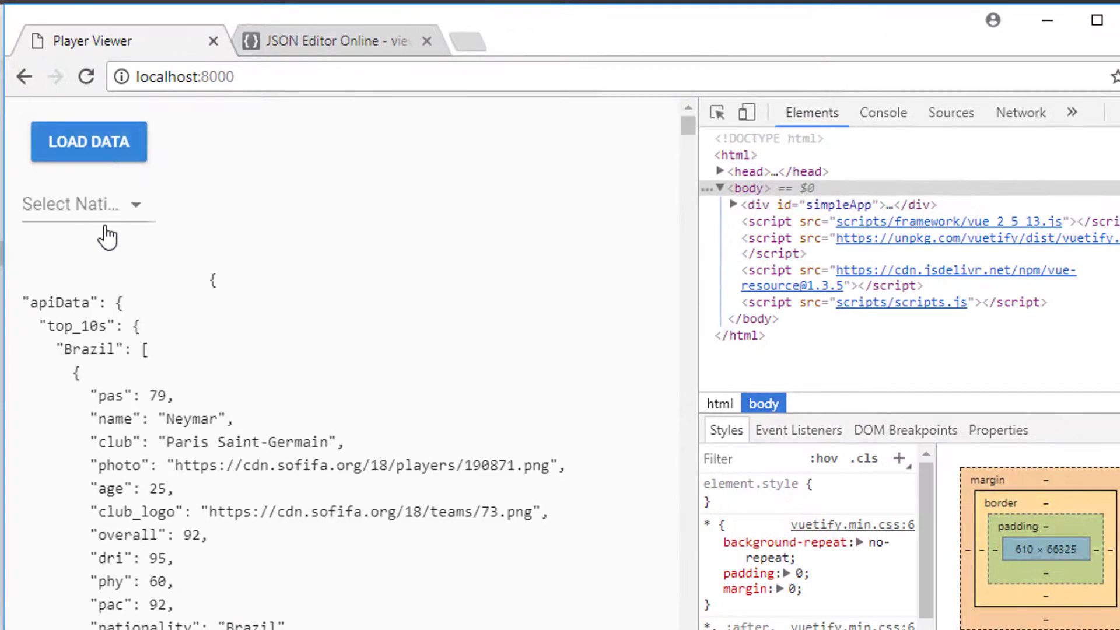
click(78, 203)
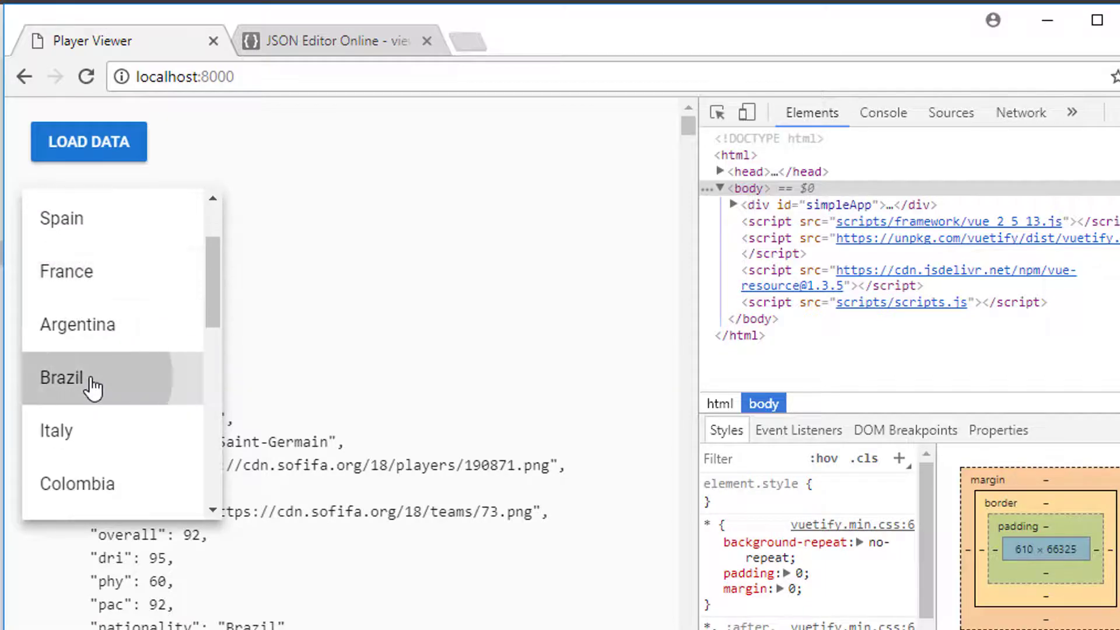
click(62, 376)
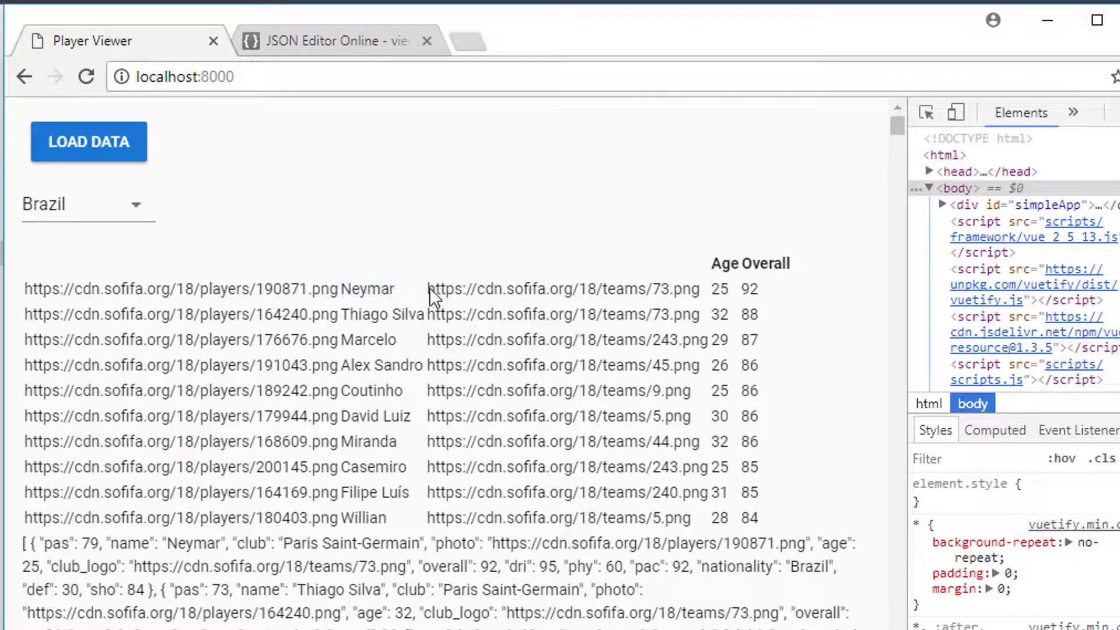
double_click(720, 288)
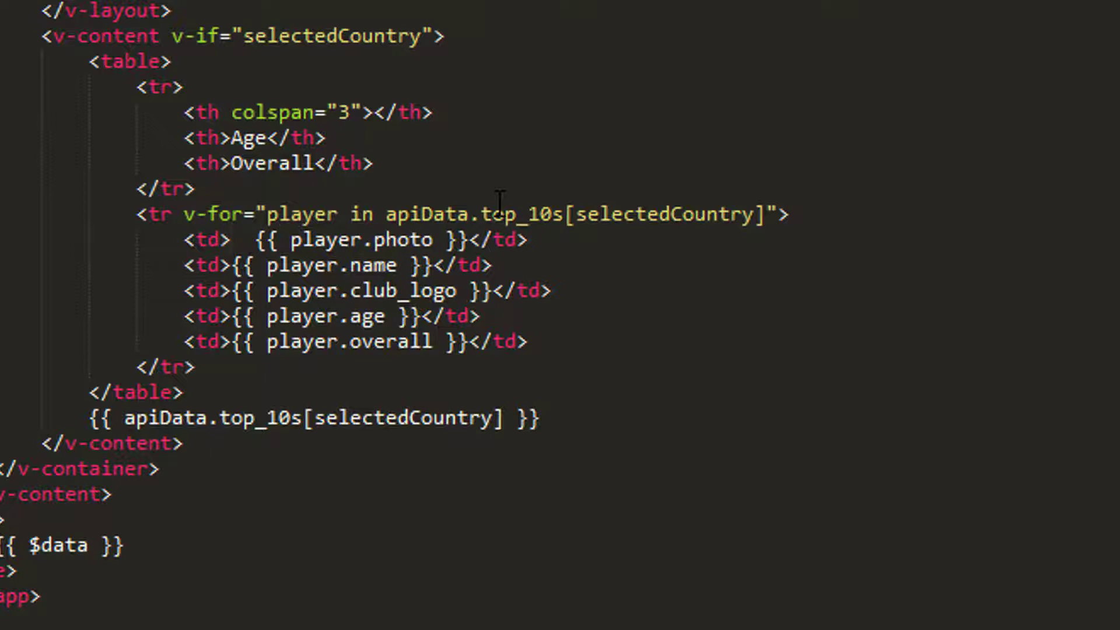
- Start an img tag with v-bind:src in the photo cell, reusing player.photo
text(img src=")
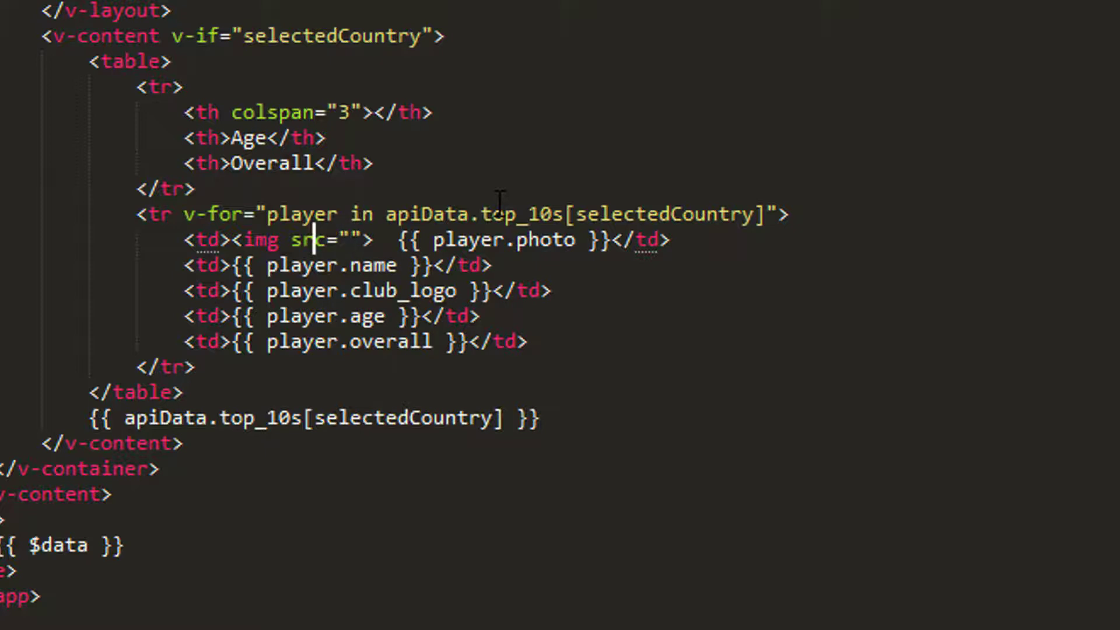
text(v)
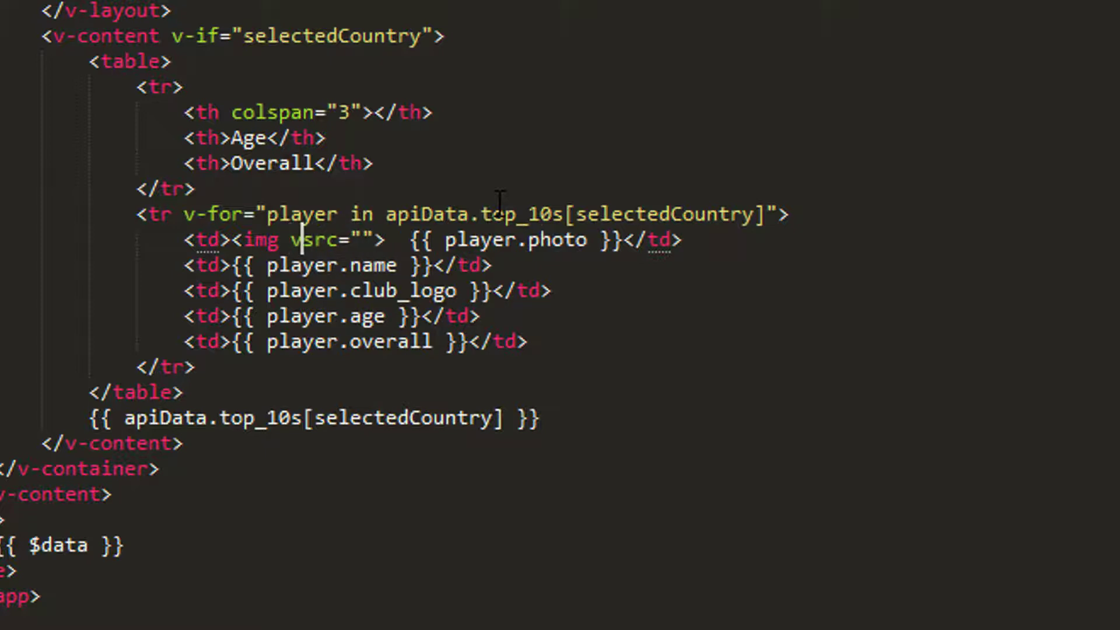
text(-bind:)
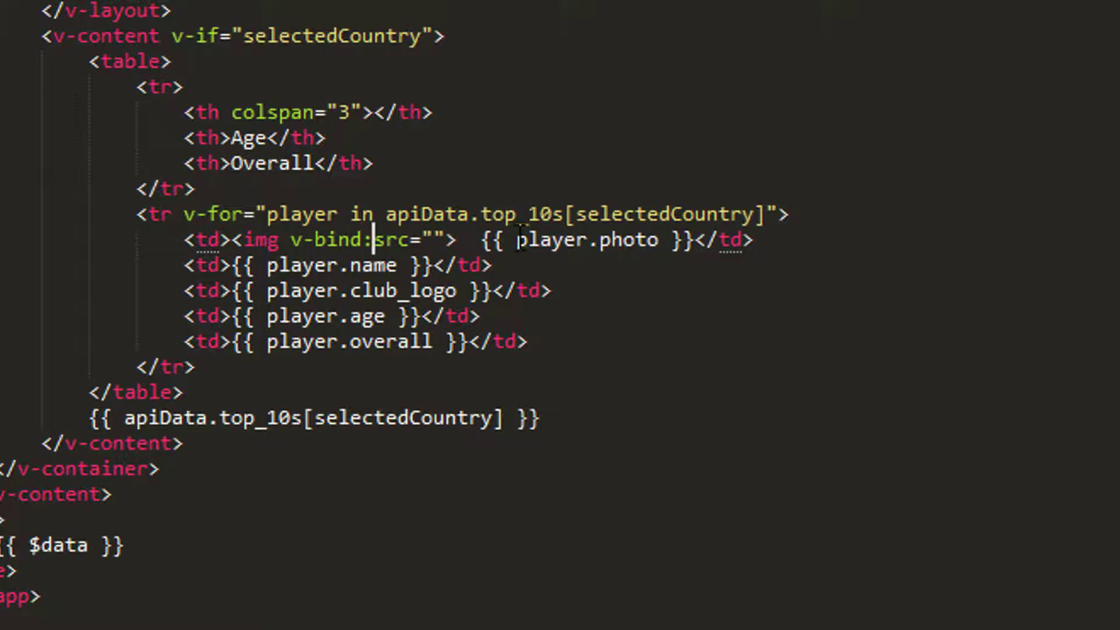
double_click(582, 241)
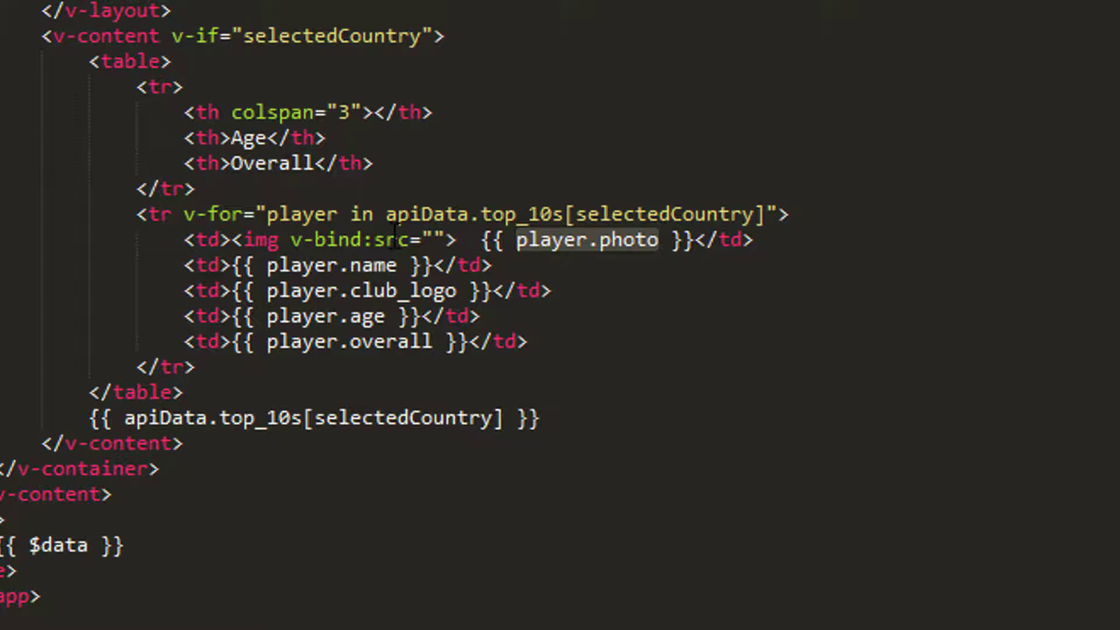
- Bind the image source to player.photo and give it alt="NOTFOUND"
text(player.photo)
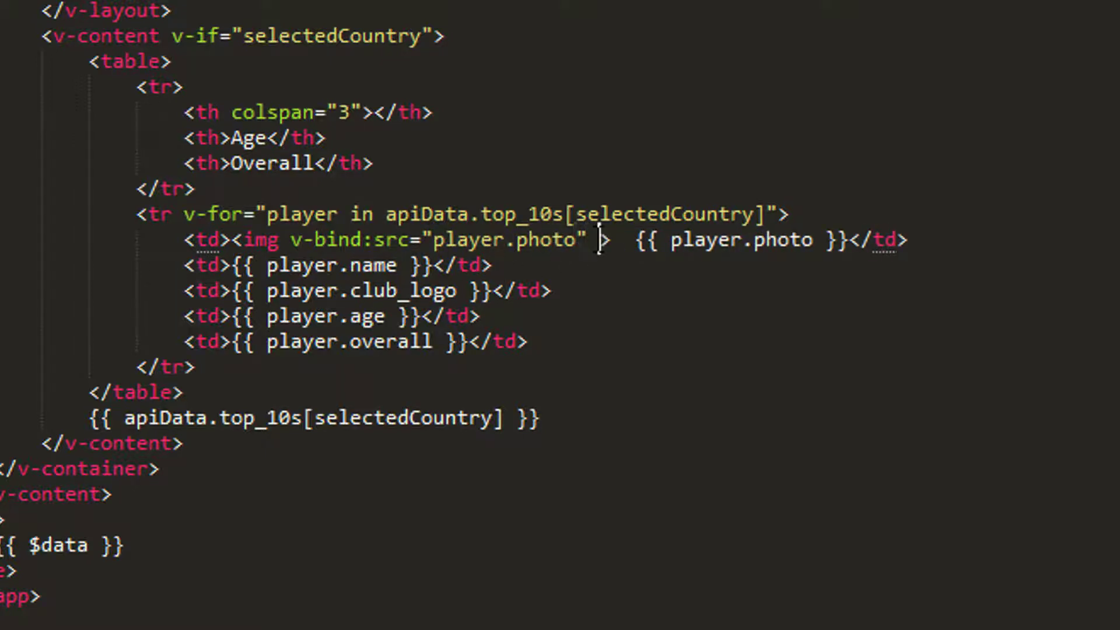
text(alt=)
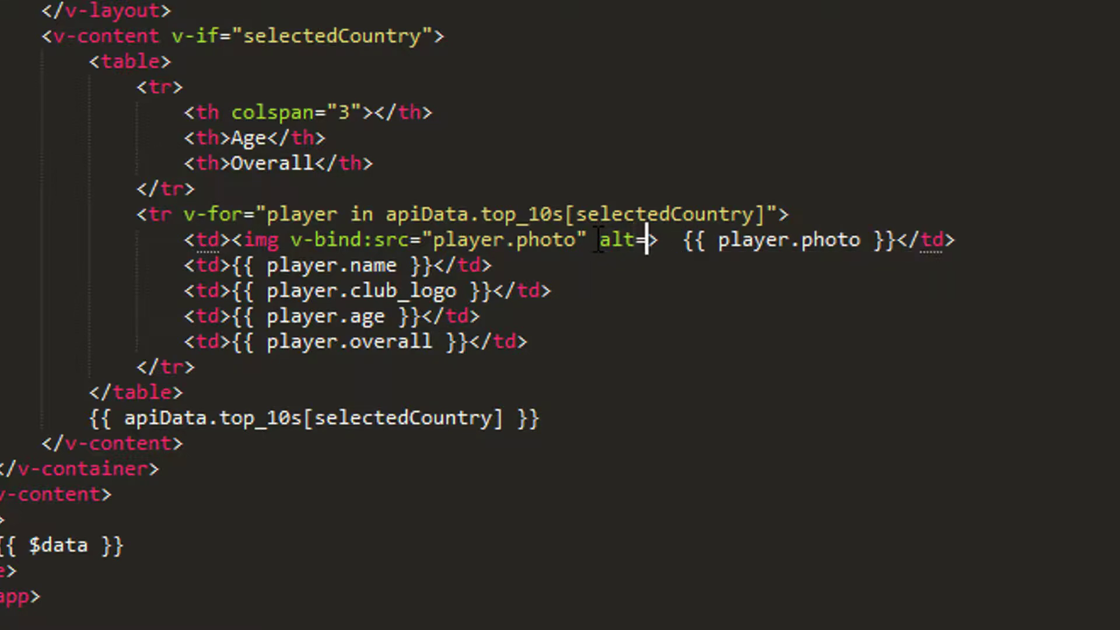
text(")
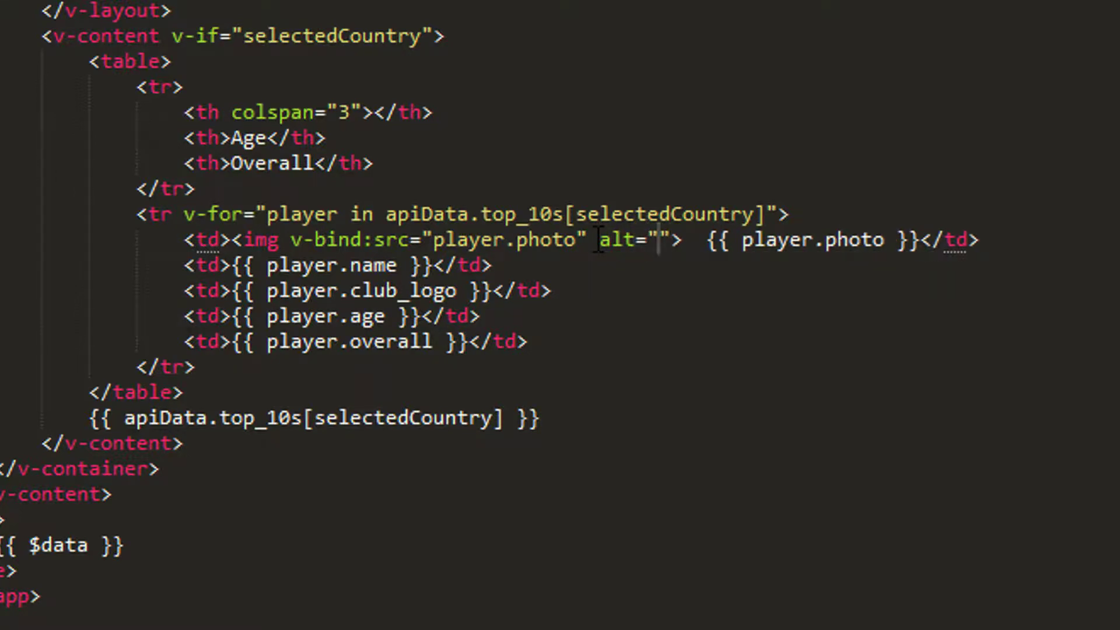
text(NOTFOUND)
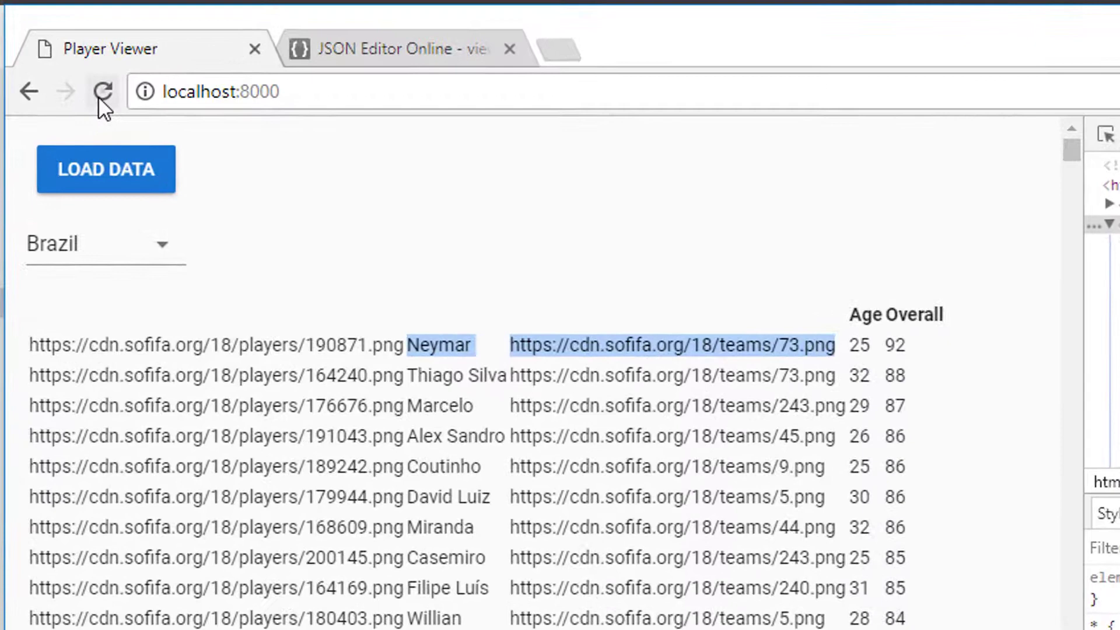
- Reload the Player Viewer and check England's players now show photos and club logos
click(103, 91)
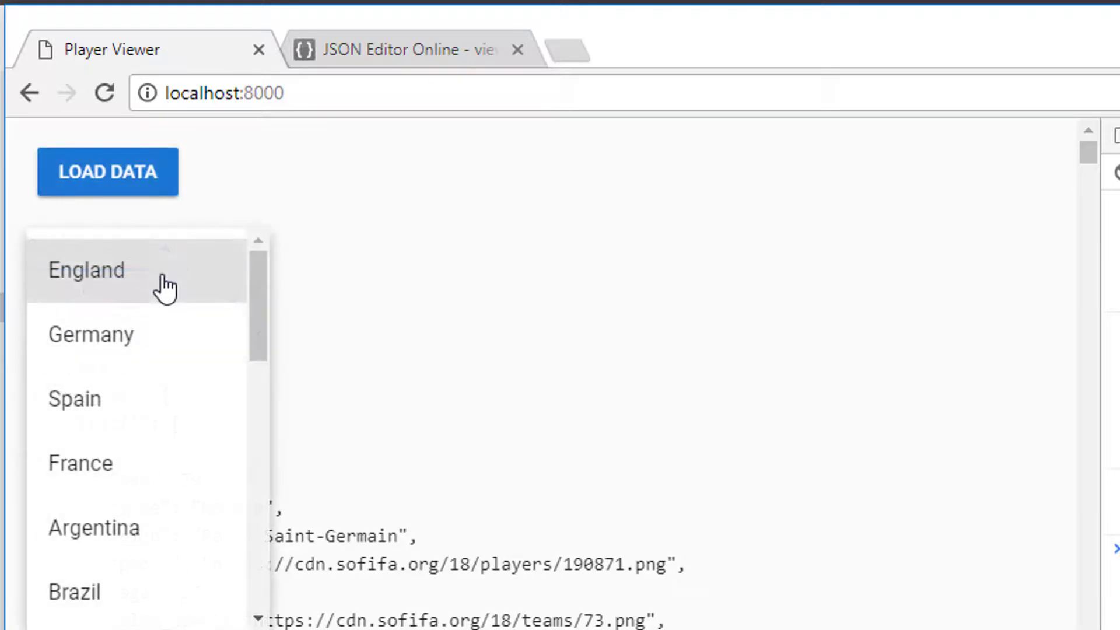
click(86, 270)
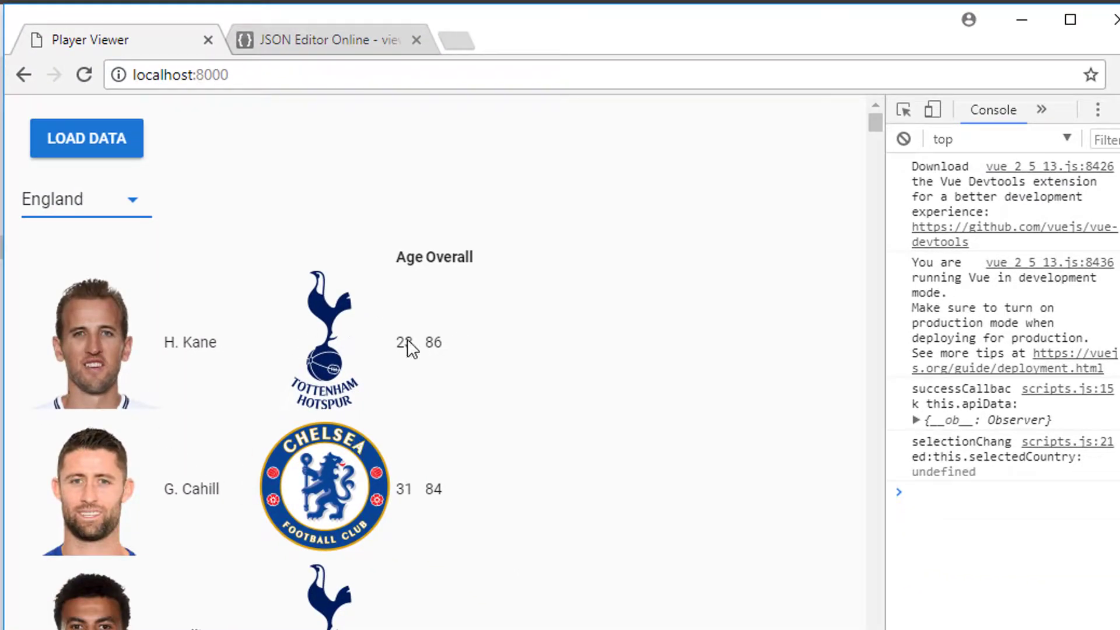
scroll(down, 3)
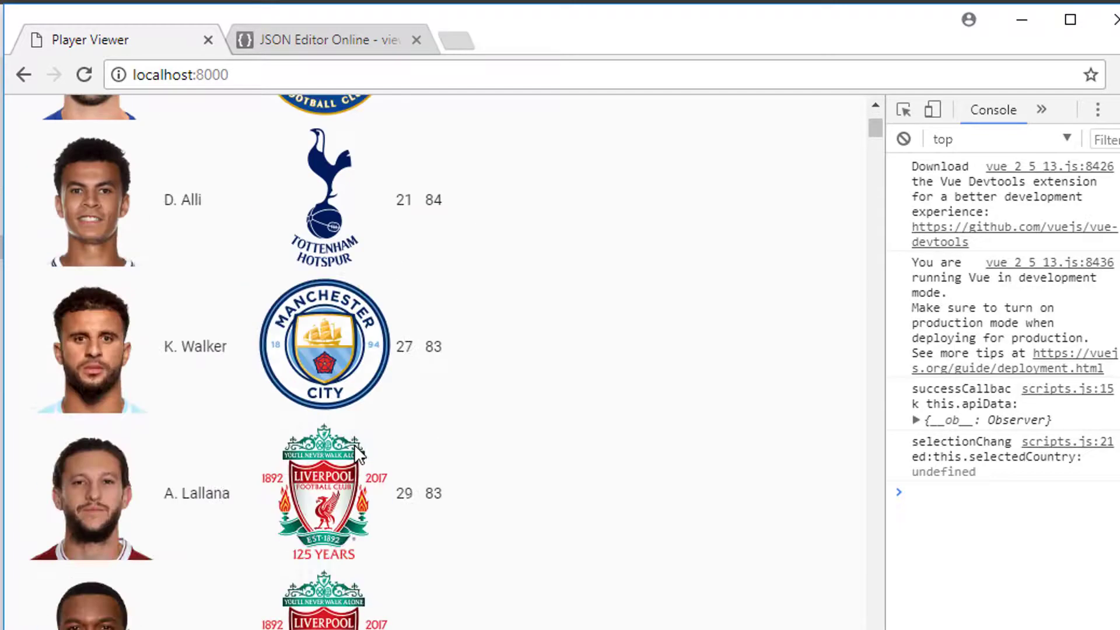
scroll(down, 3)
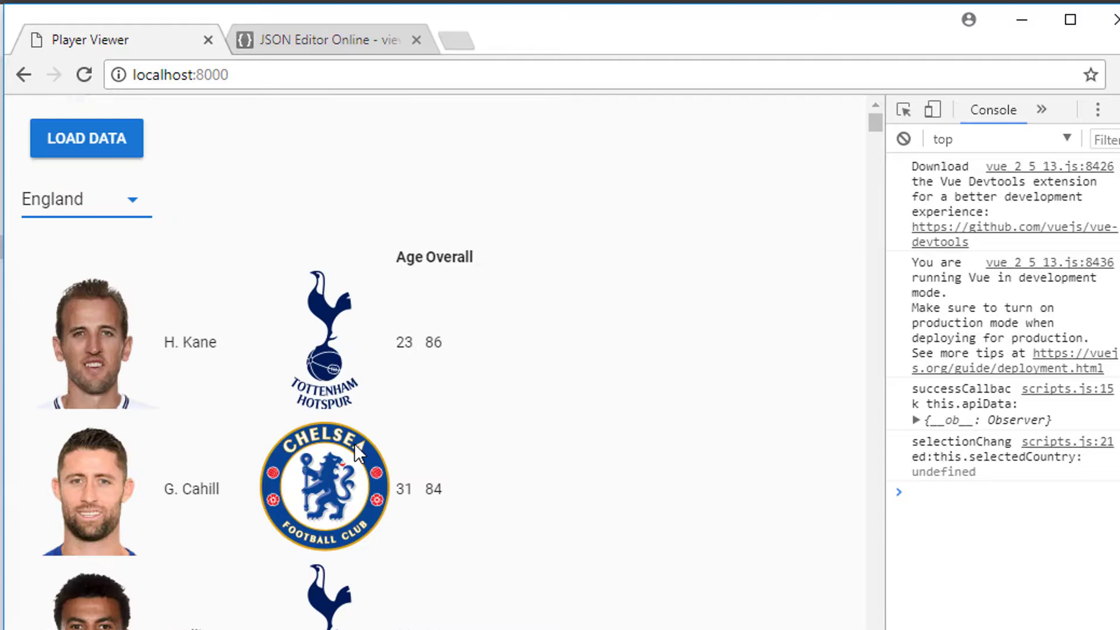
mouse_move(109, 215)
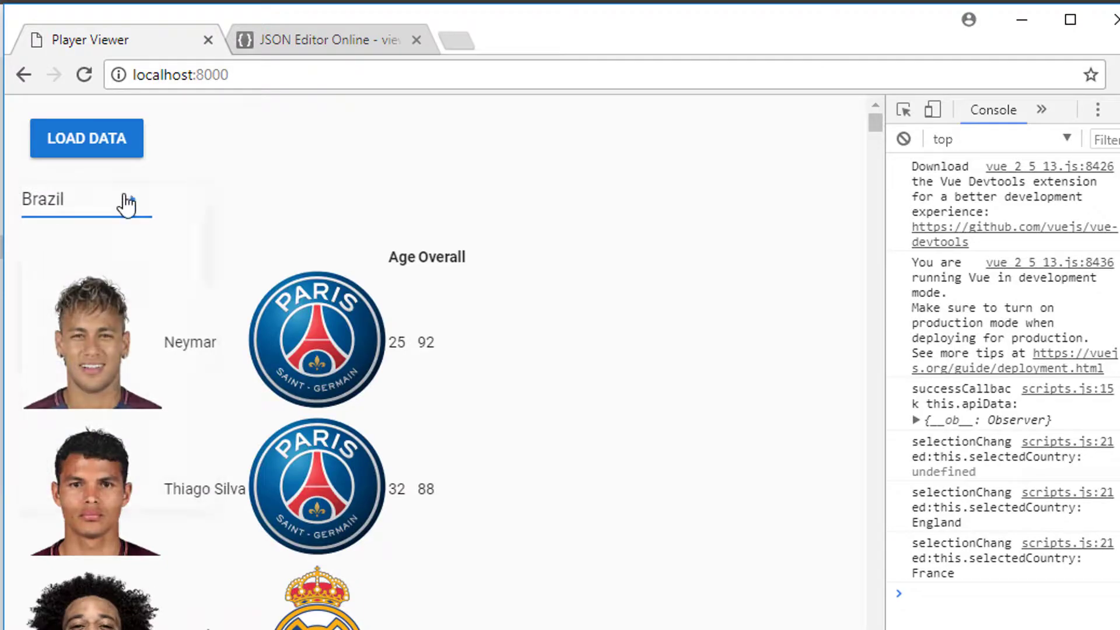
- Switch the nation to Netherlands and then Mexico to confirm images render
click(85, 200)
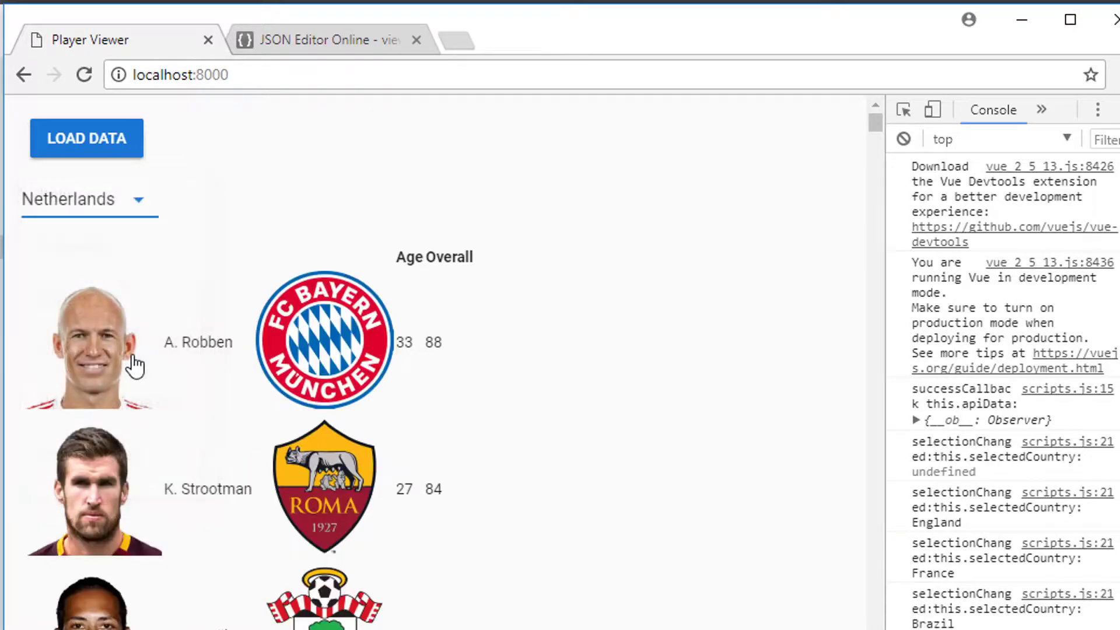
click(88, 200)
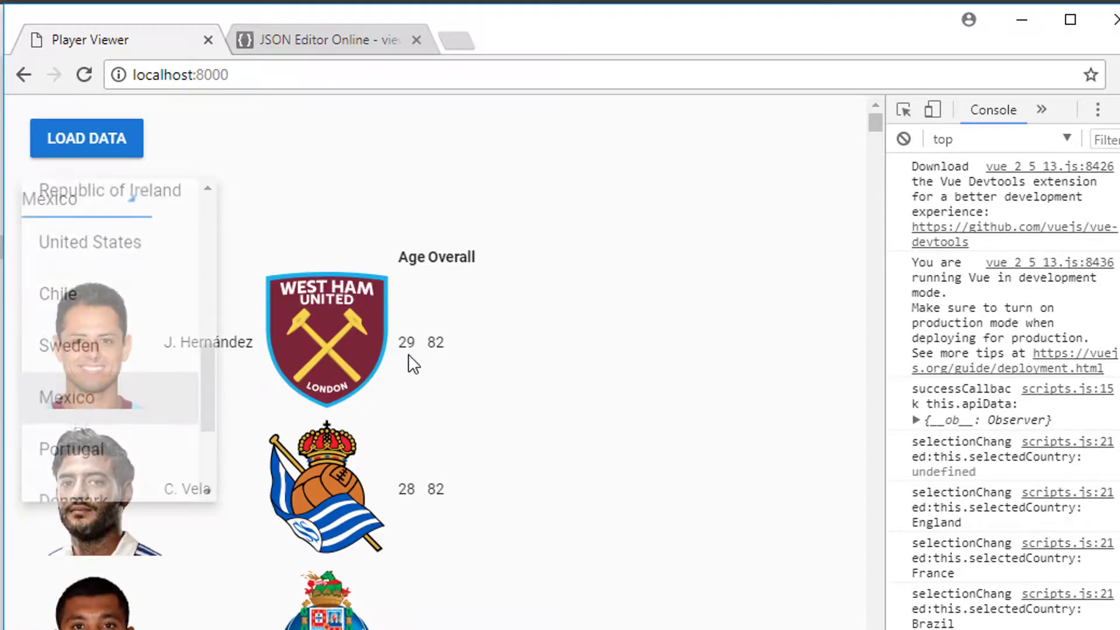
click(69, 396)
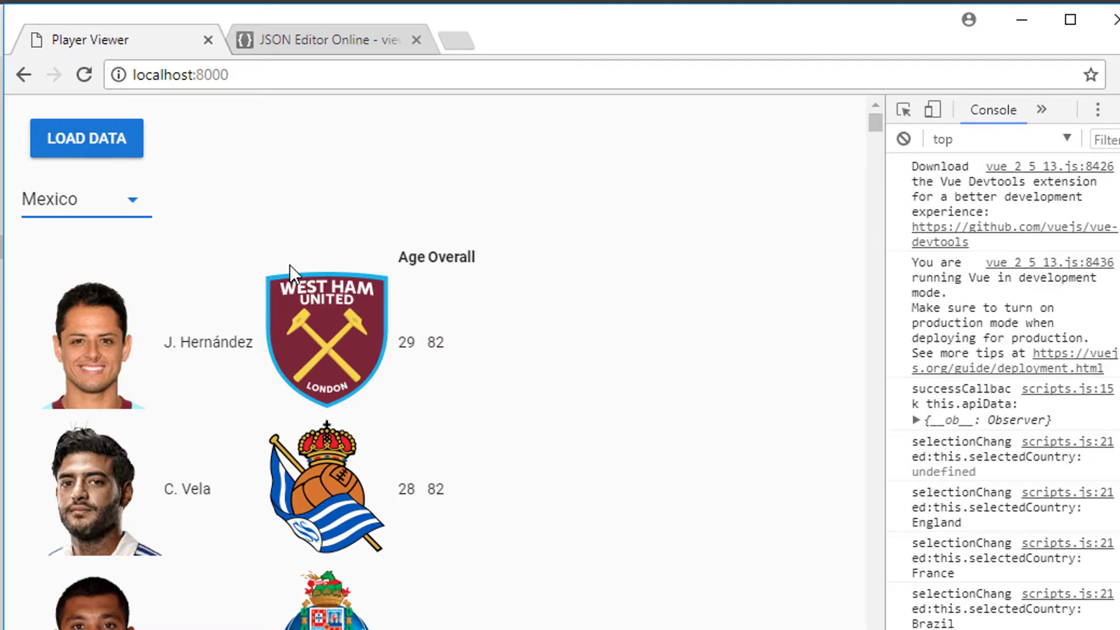
mouse_move(730, 210)
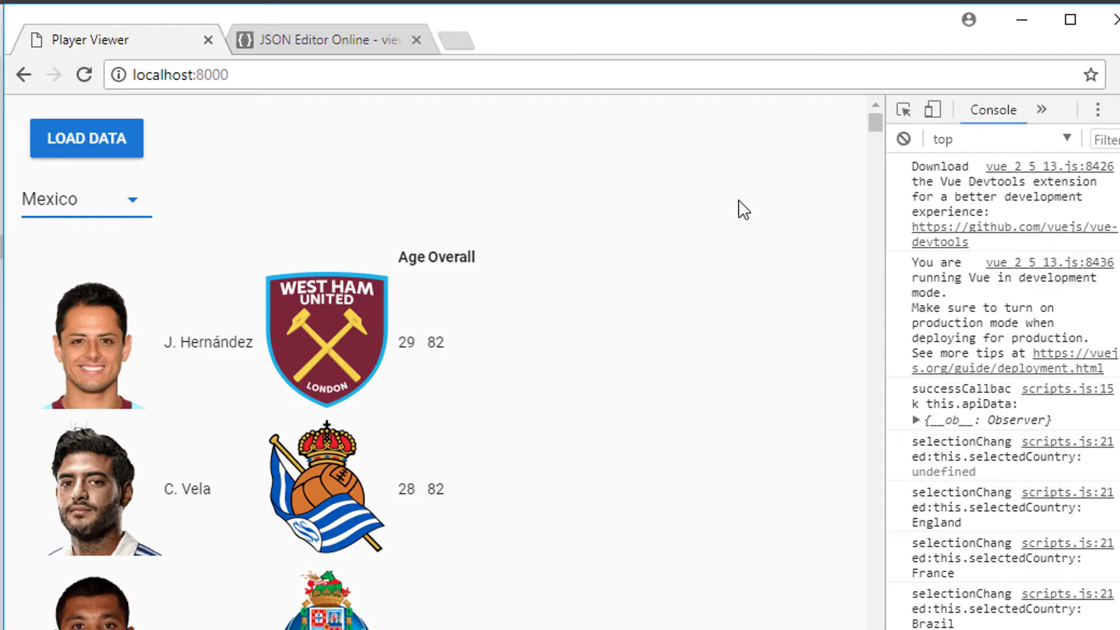
mouse_move(765, 229)
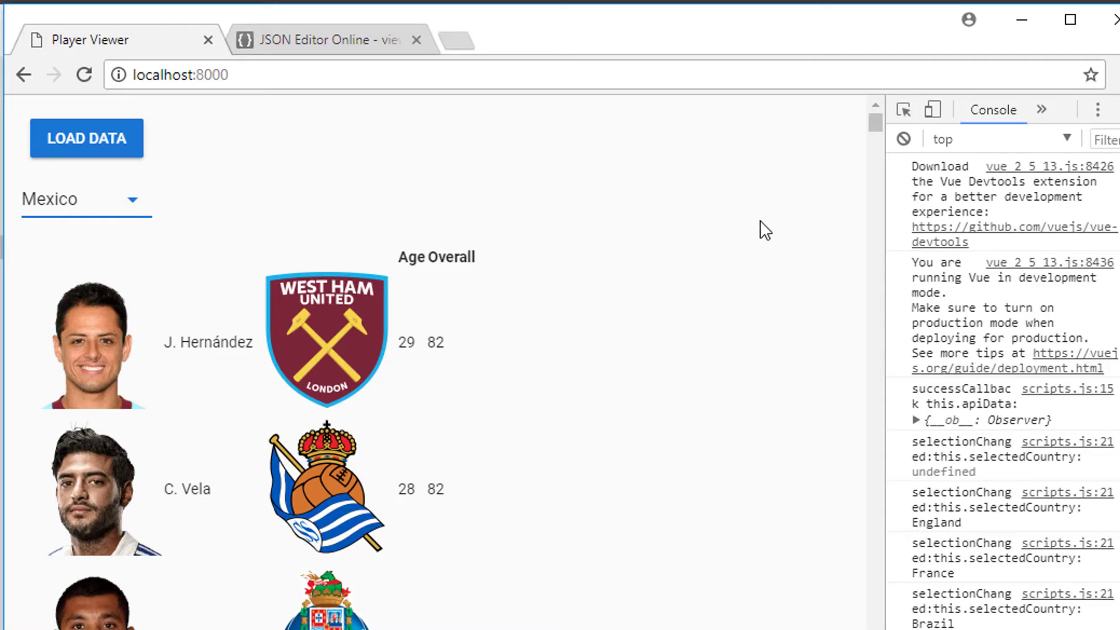
mouse_move(766, 298)
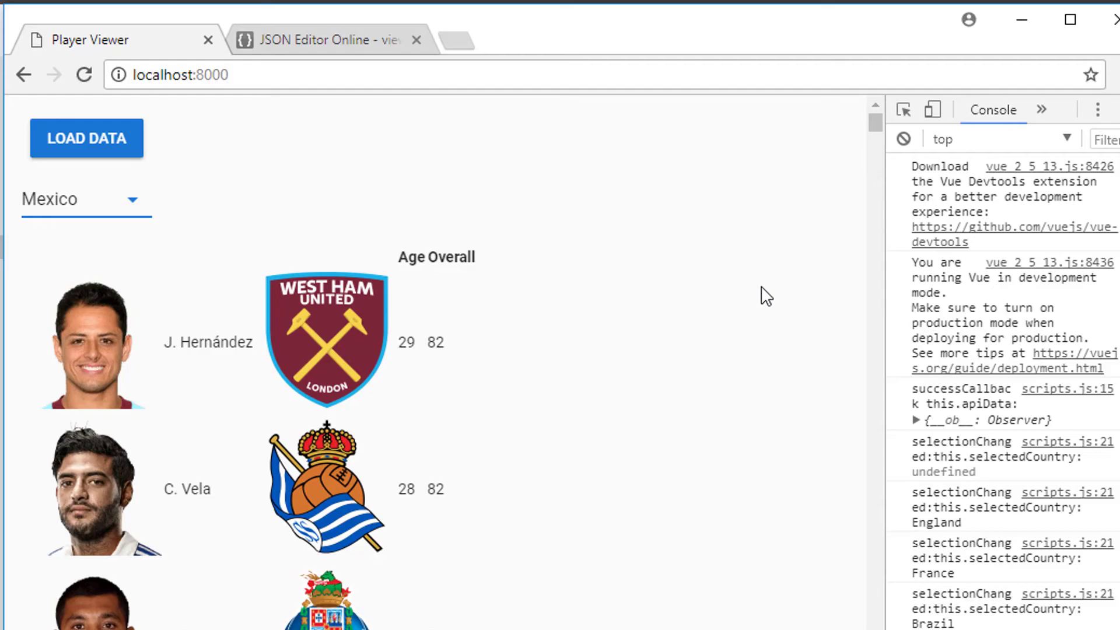